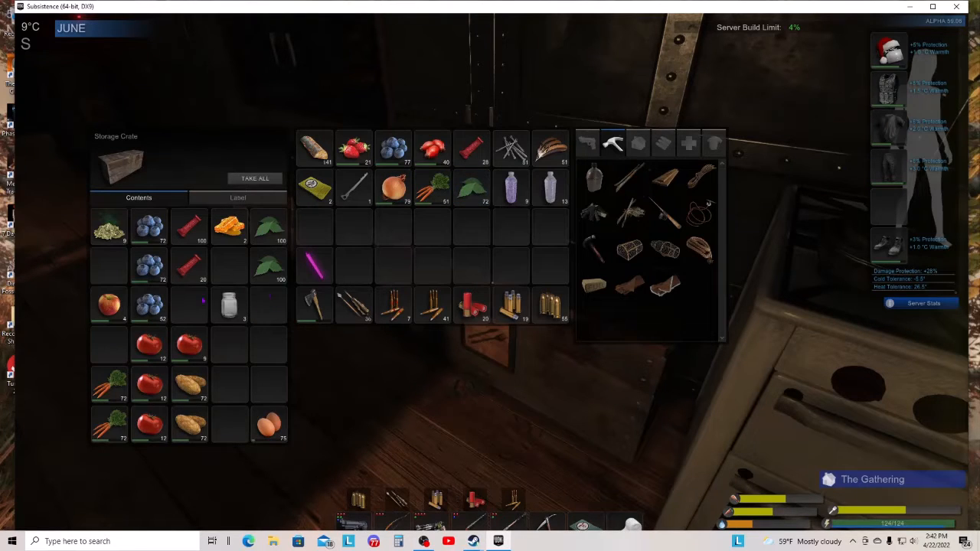
# Close the crate and craft a jam jar at the workbench
pyautogui.press('Escape')
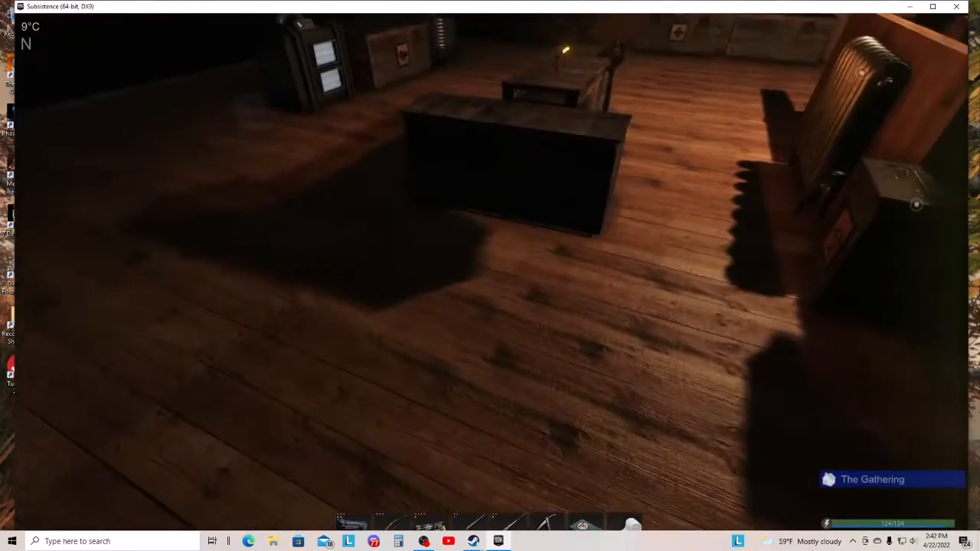
pyautogui.moveTo(490, 276)
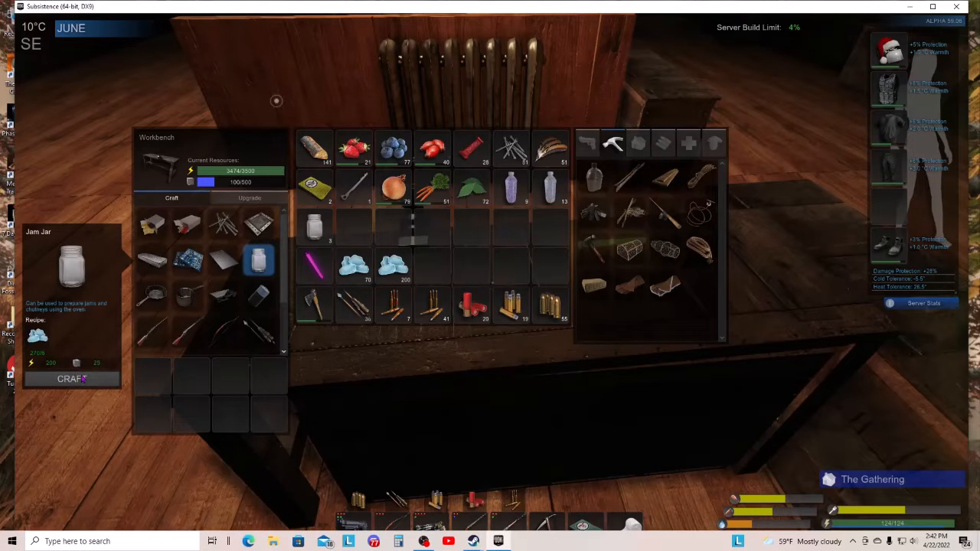
pyautogui.click(70, 380)
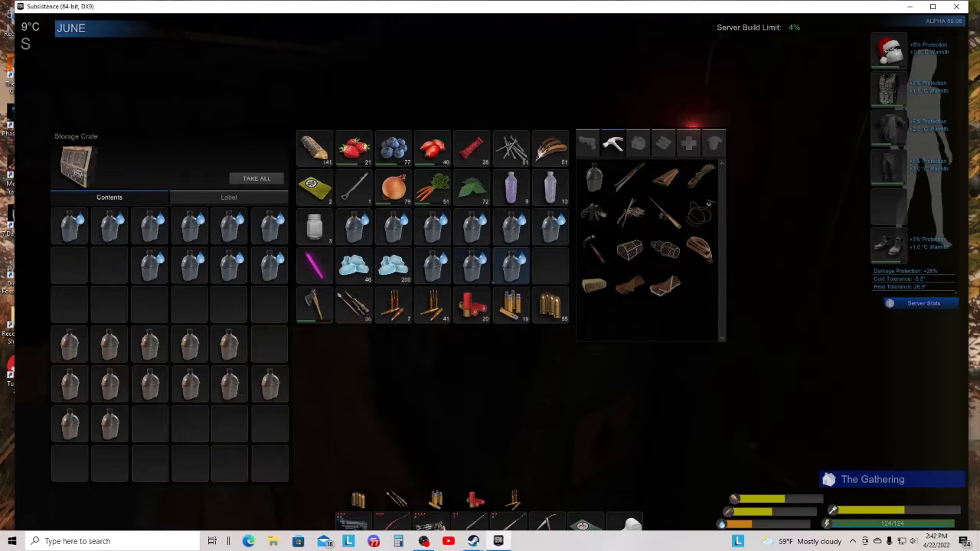
# Queue two chutneys under the oven's Boil recipes, checking a crate in between
pyautogui.press('Escape')
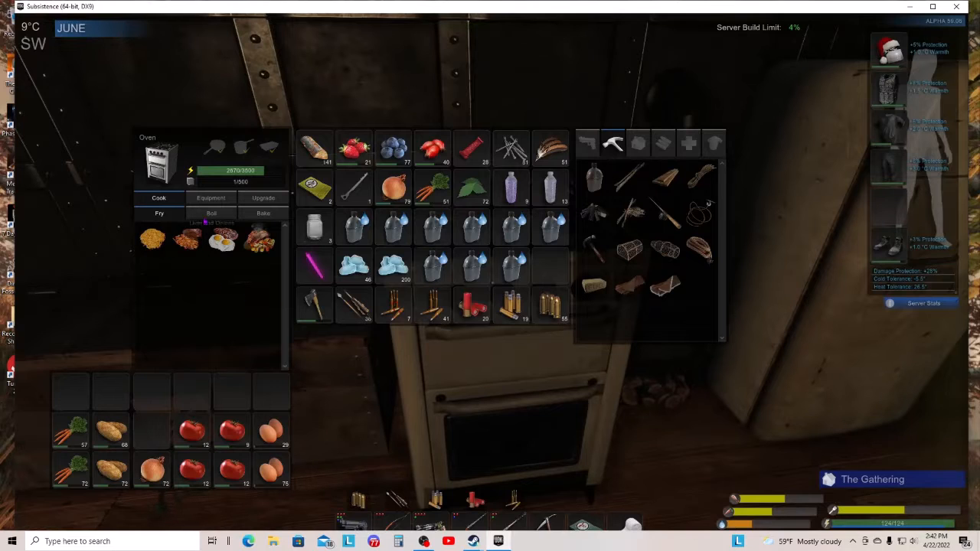
pyautogui.click(211, 213)
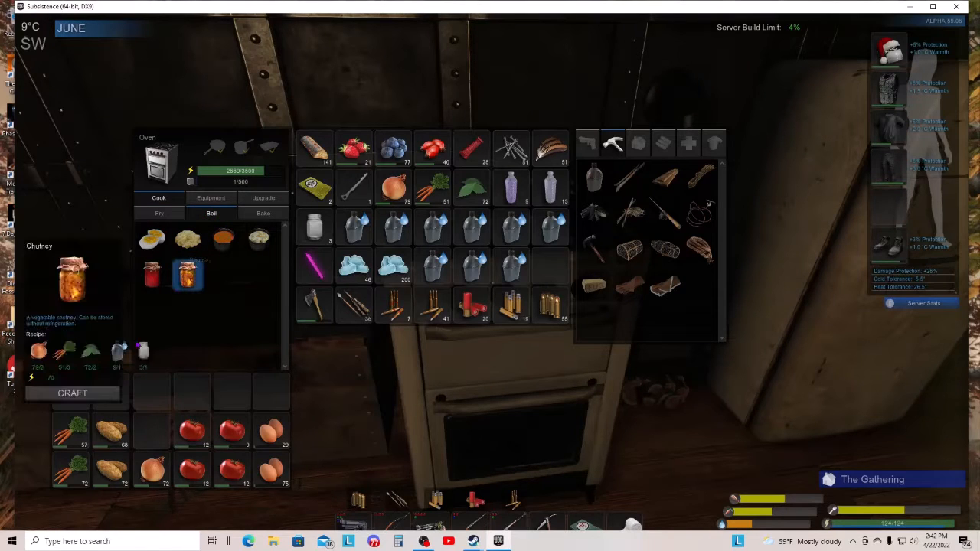
pyautogui.click(72, 392)
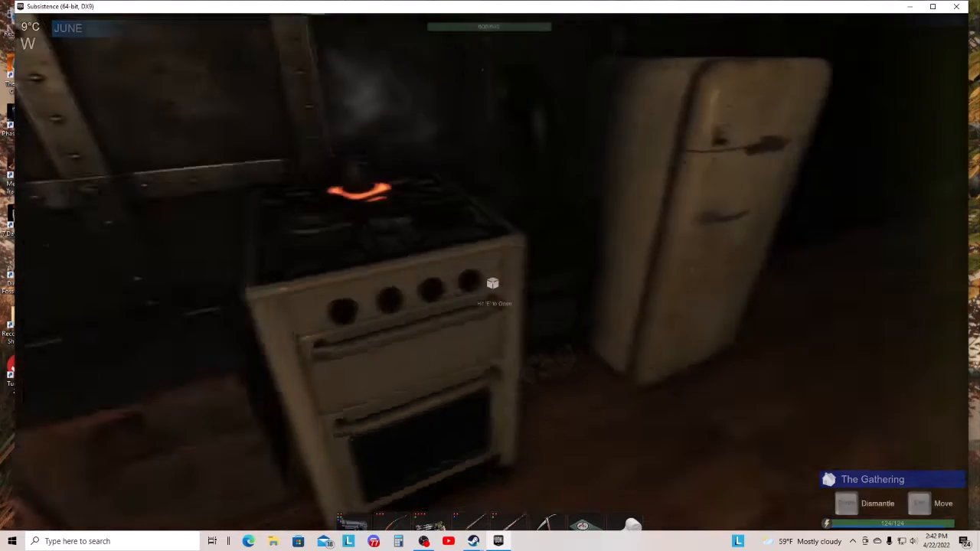
pyautogui.press('e')
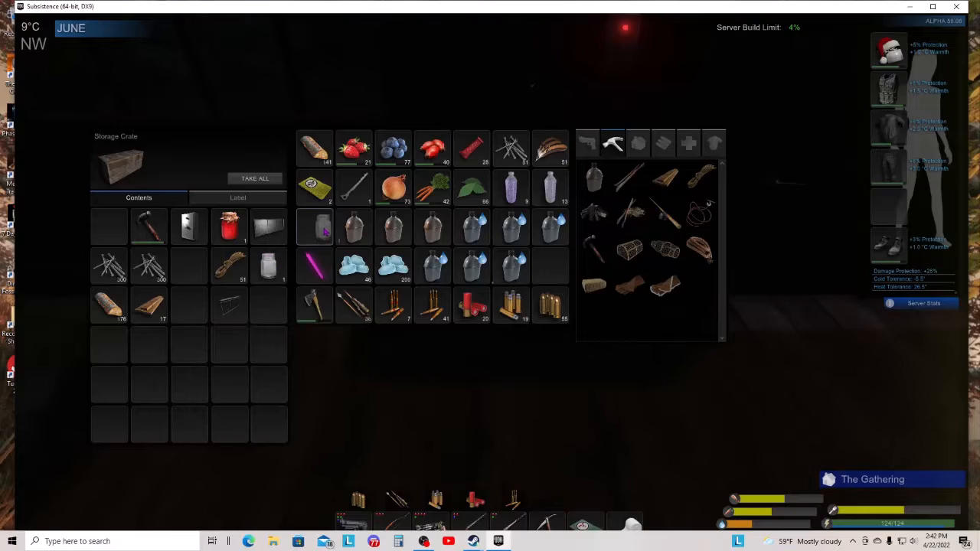
pyautogui.press('Escape')
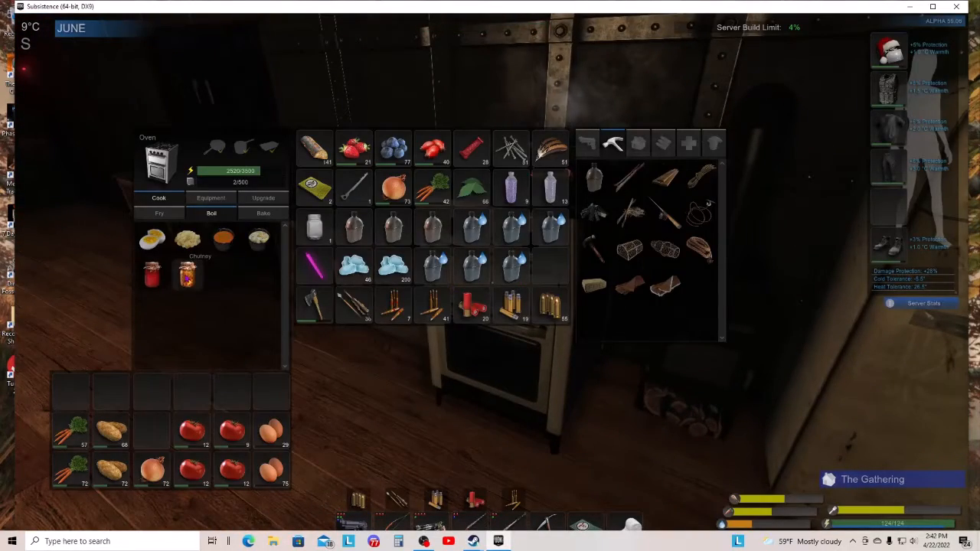
pyautogui.click(187, 274)
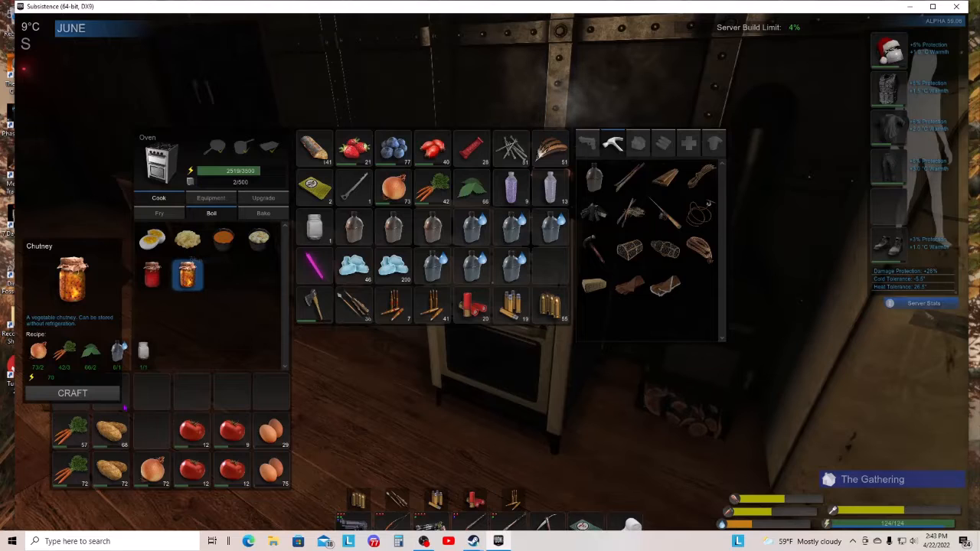
pyautogui.click(72, 392)
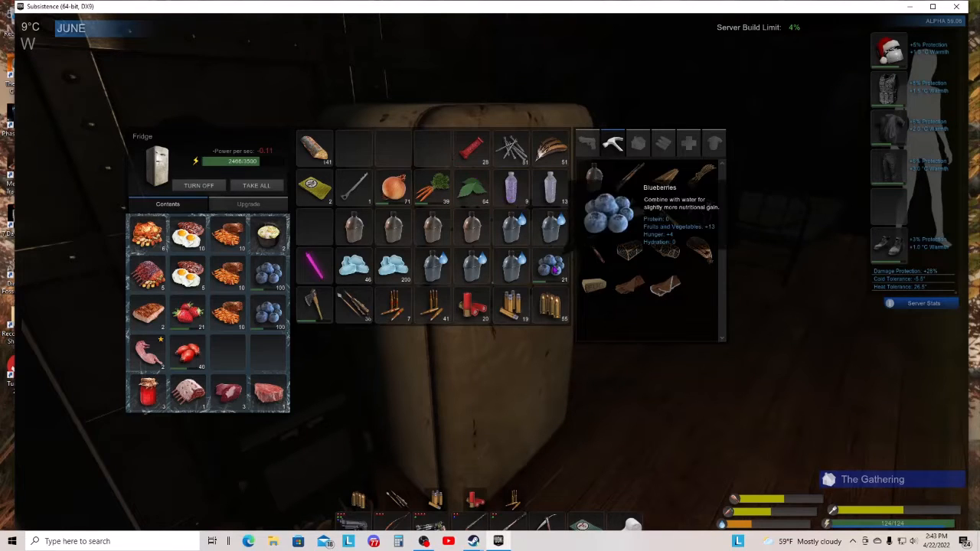
# Move blueberries and other food between the storage crate, fridge and backpack
pyautogui.rightClick(552, 266)
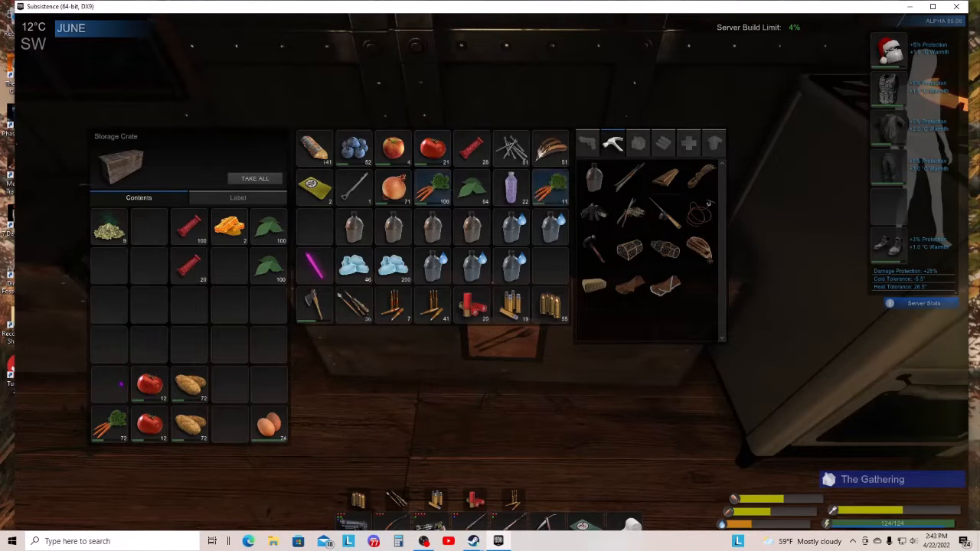
pyautogui.press('Escape')
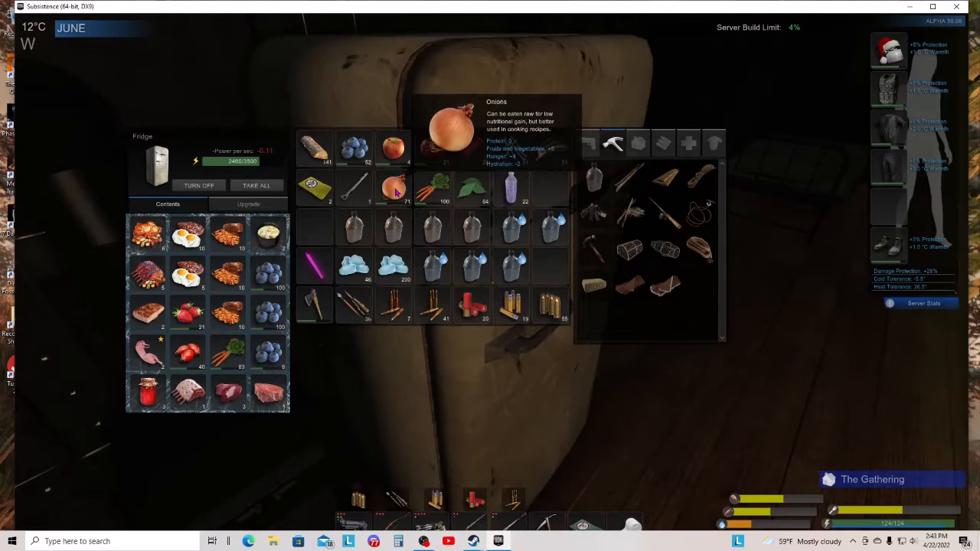
pyautogui.press('Escape')
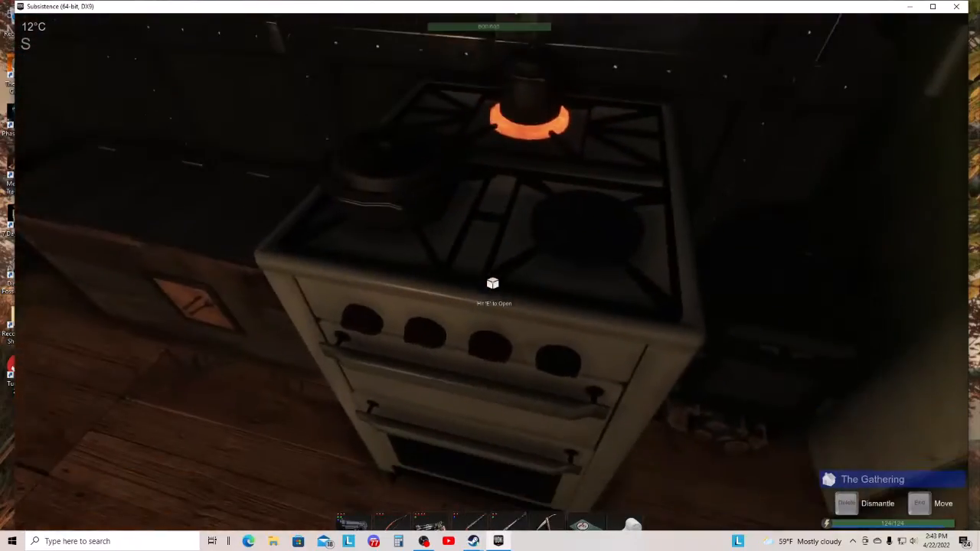
pyautogui.press('e')
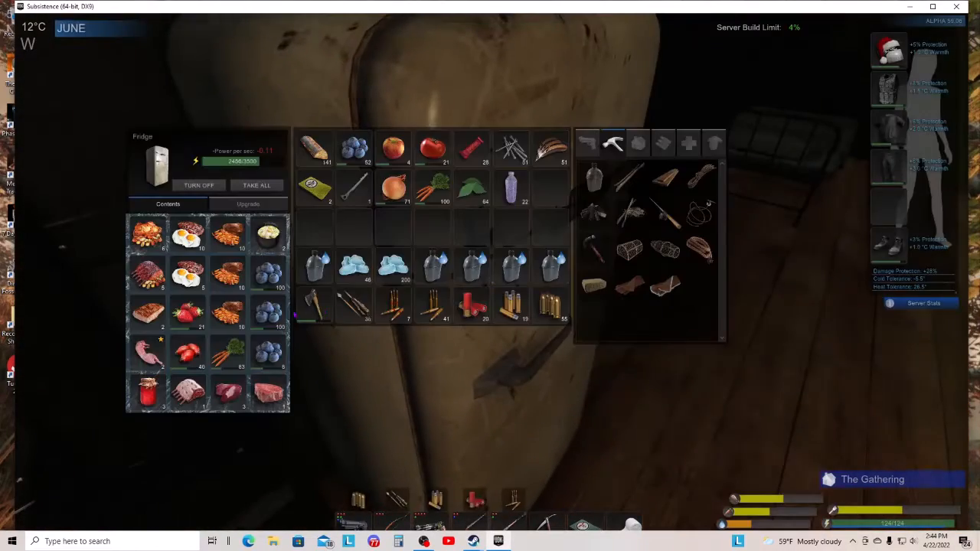
pyautogui.press('Escape')
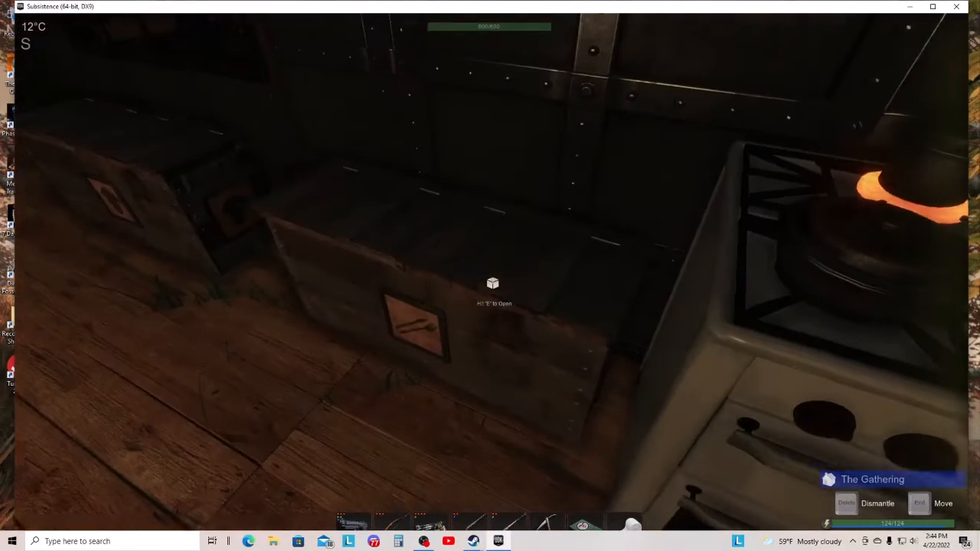
# Pick up the onions around the base and open the other fridge
pyautogui.press('e')
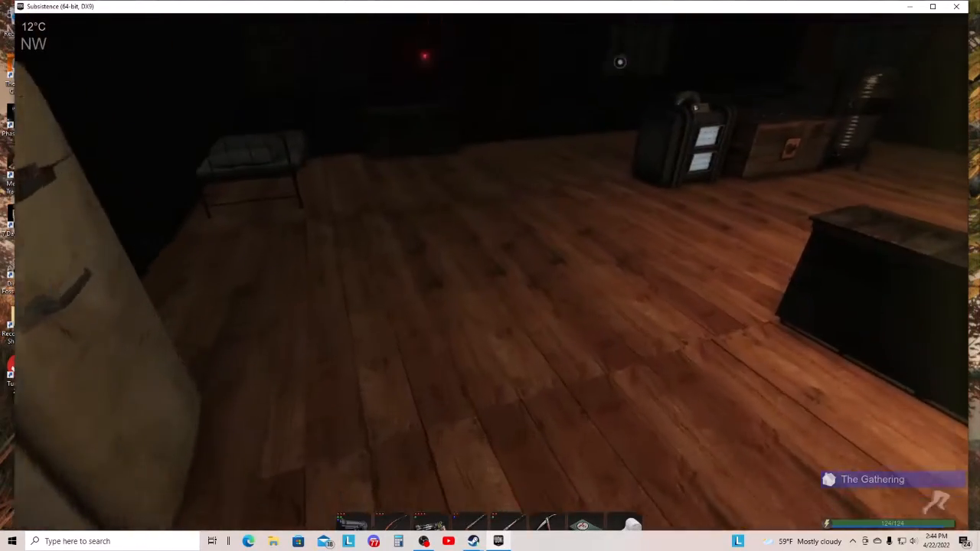
pyautogui.moveTo(490, 275)
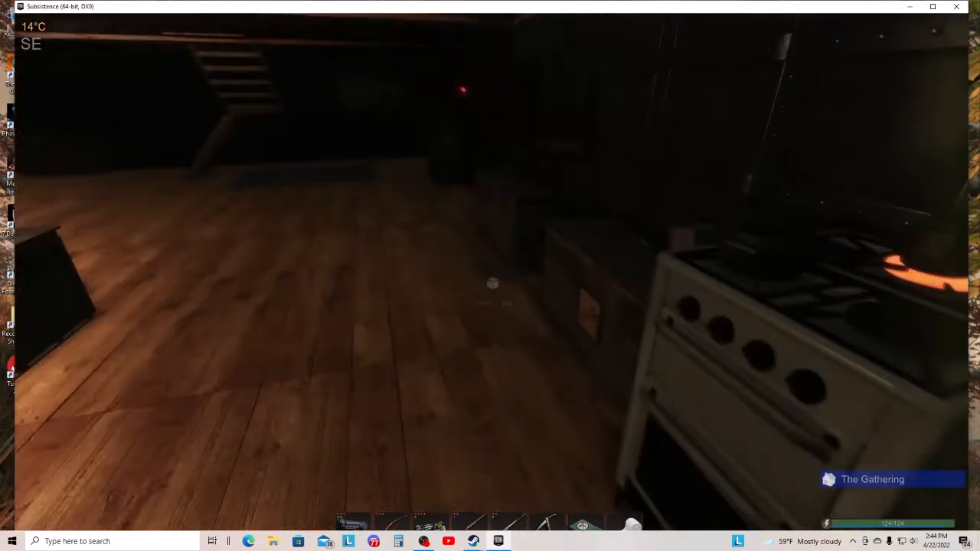
pyautogui.press('tab')
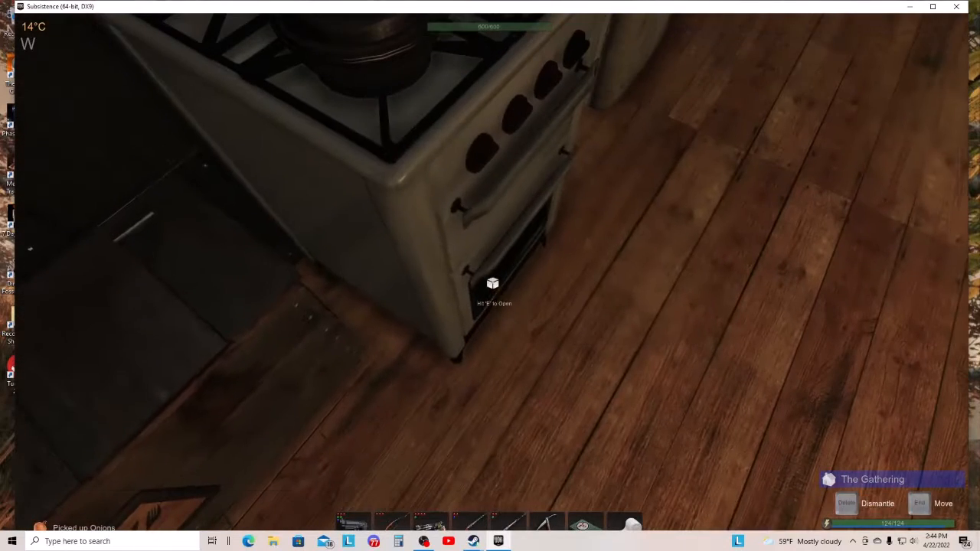
pyautogui.press('e')
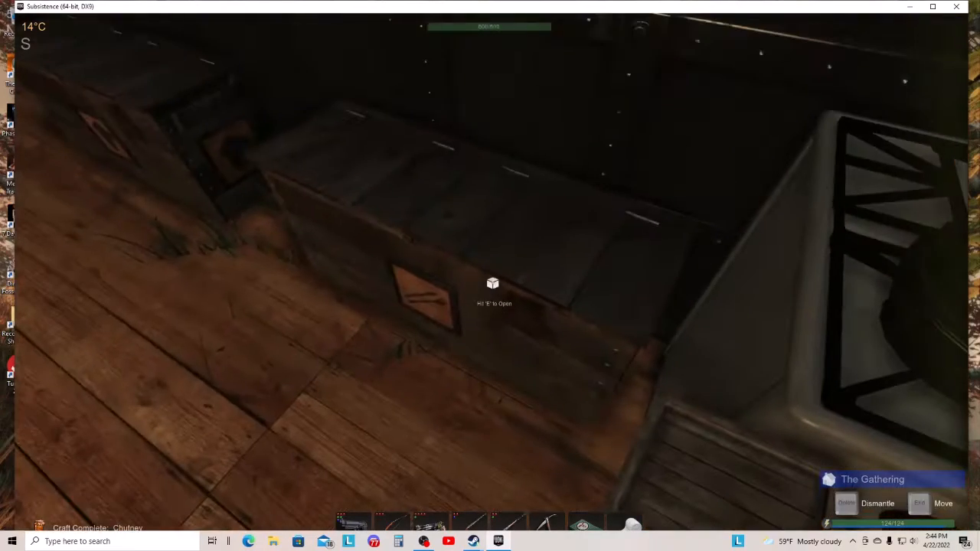
pyautogui.press('e')
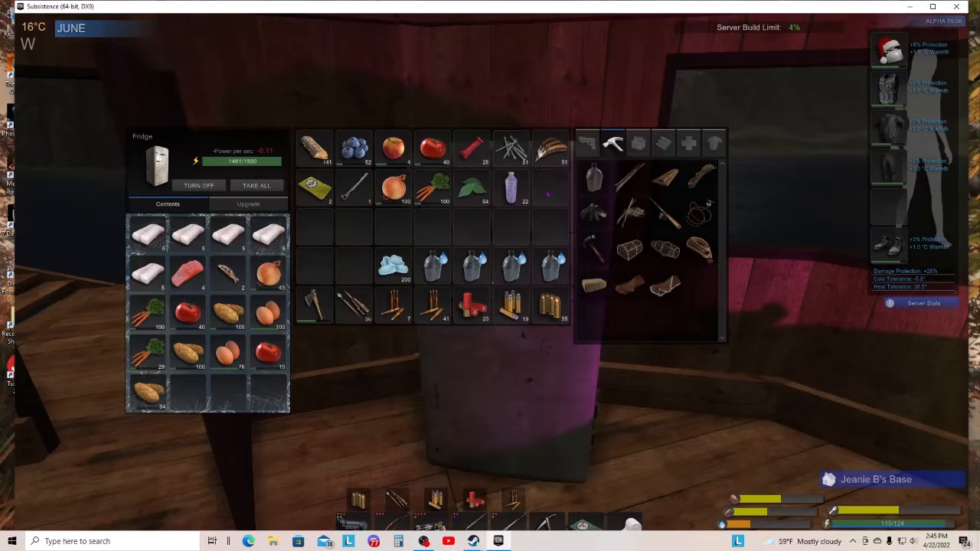
pyautogui.moveTo(392, 190)
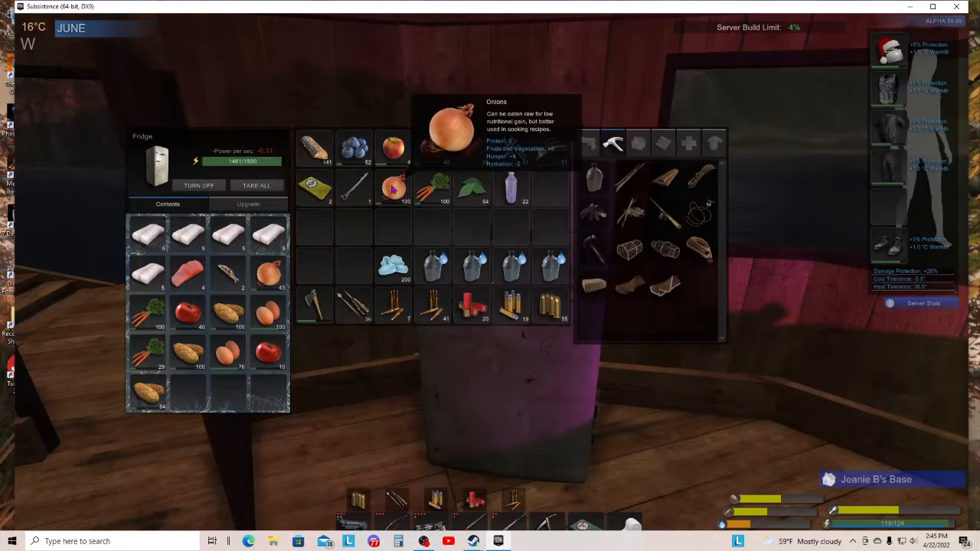
# Apply context-menu actions to the onions and another vegetable in the backpack
pyautogui.rightClick(392, 190)
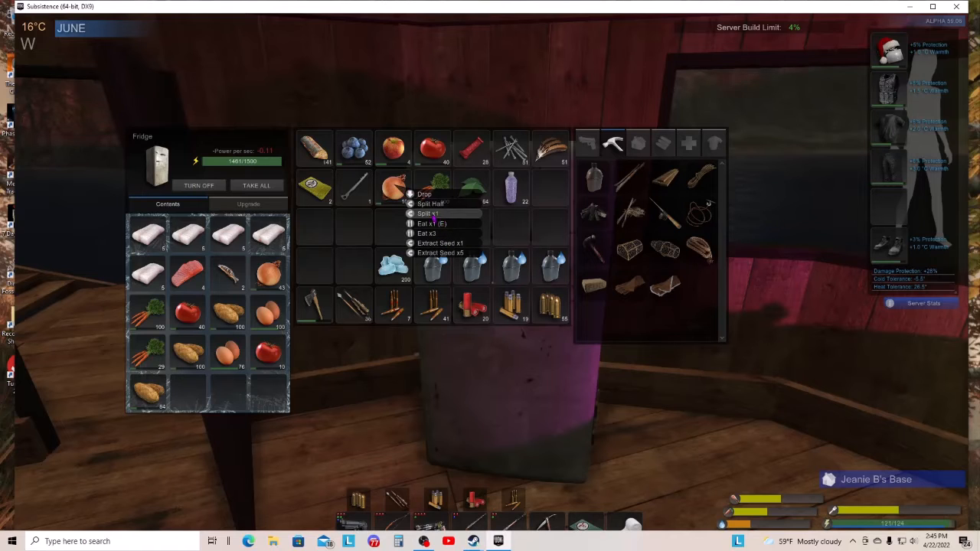
pyautogui.click(430, 204)
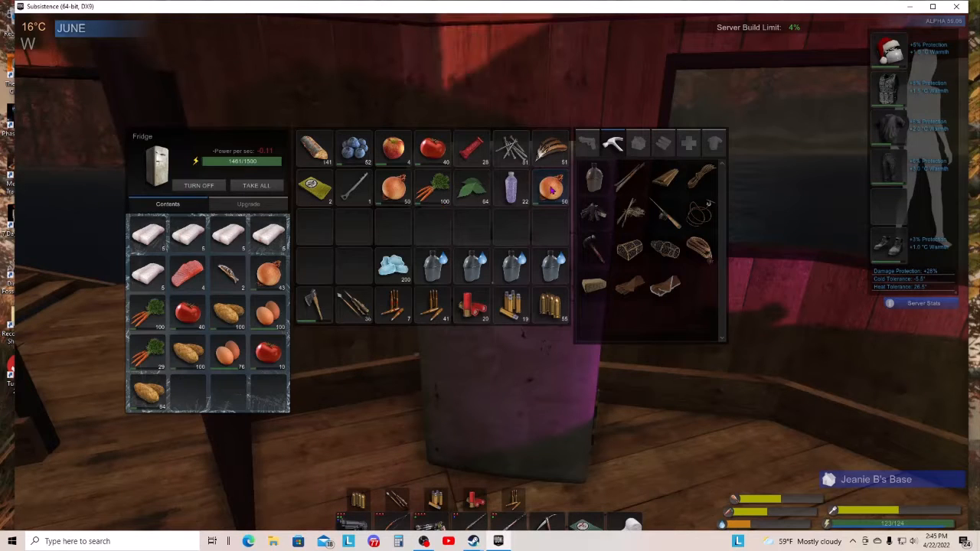
pyautogui.rightClick(471, 187)
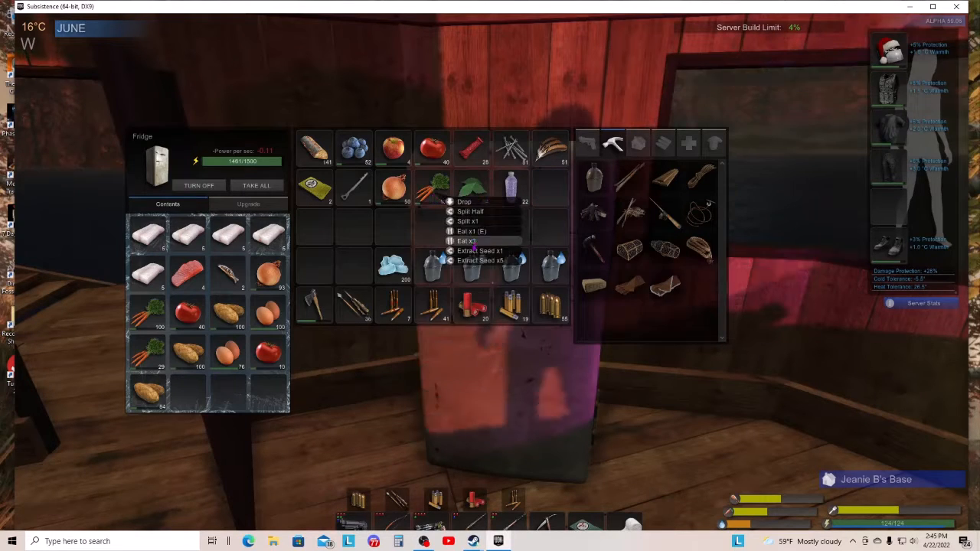
pyautogui.click(481, 251)
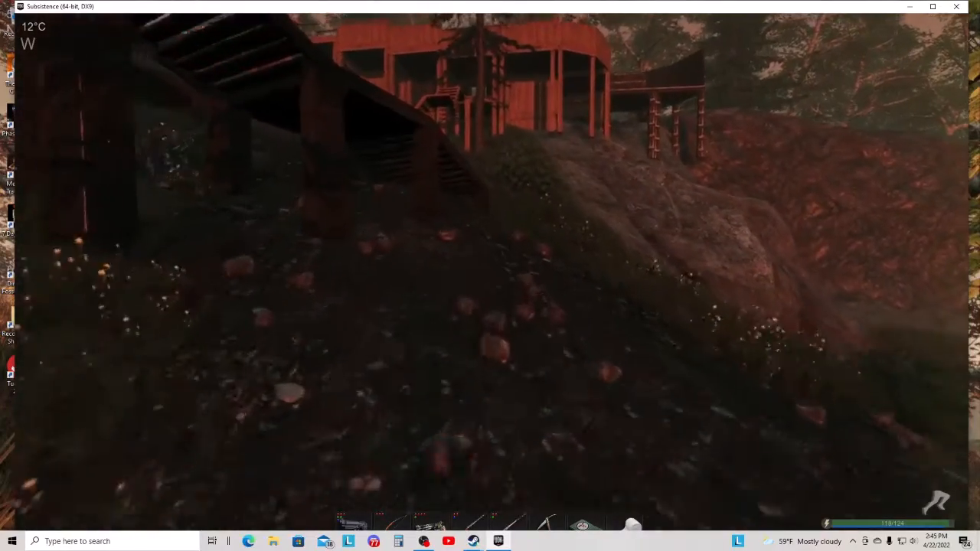
pyautogui.moveTo(490, 275)
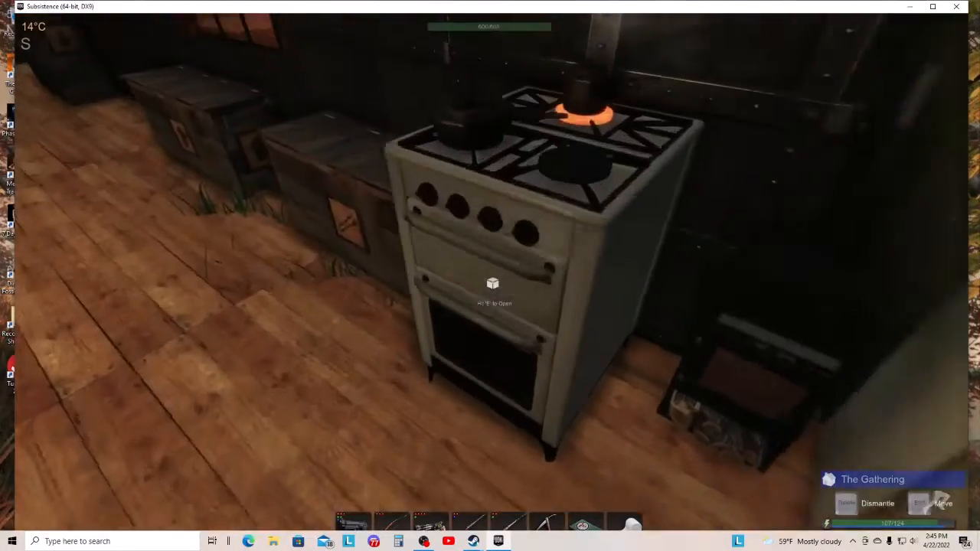
# Bring up the house oven's crafting panel to review its Boil recipes
pyautogui.press('e')
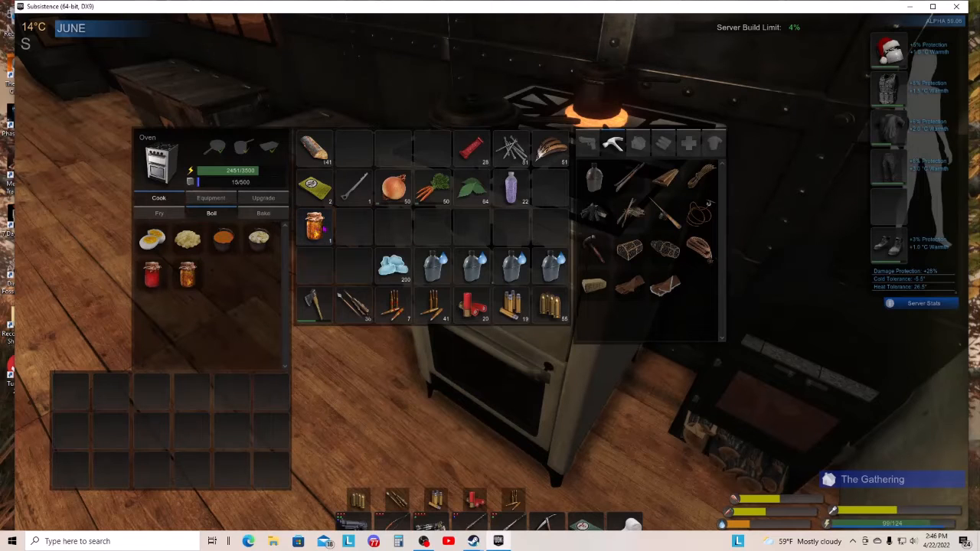
pyautogui.moveTo(314, 227)
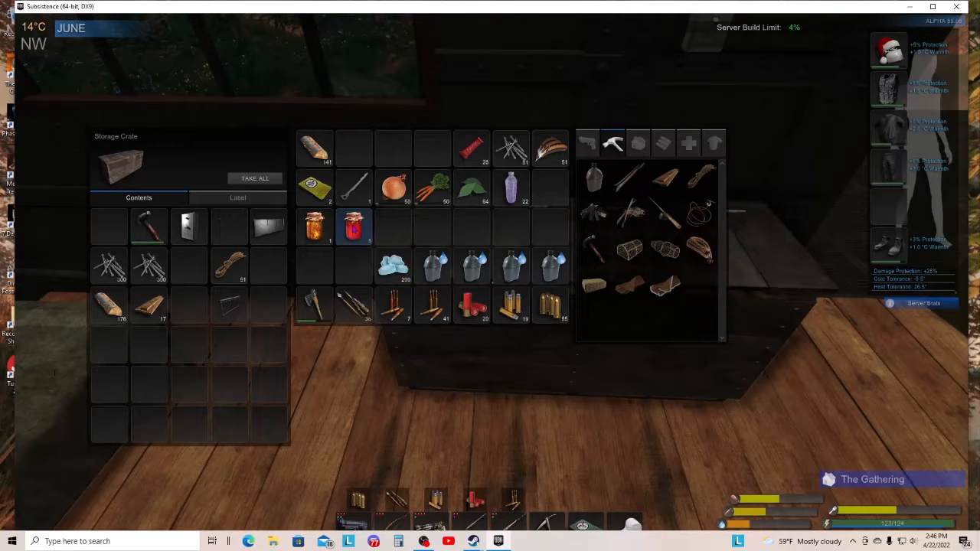
pyautogui.moveTo(353, 227)
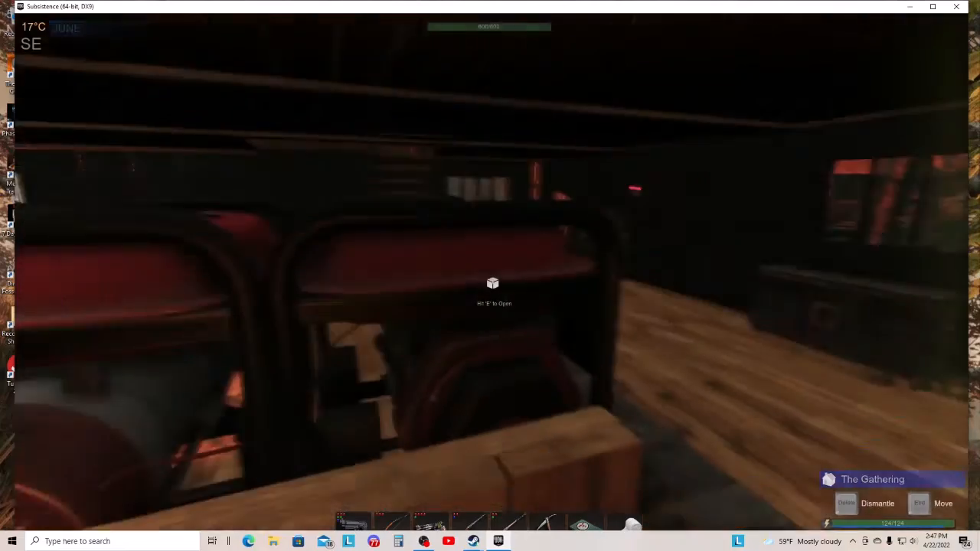
# Refuel the power generator and start crafting a chutney at the oven
pyautogui.press('e')
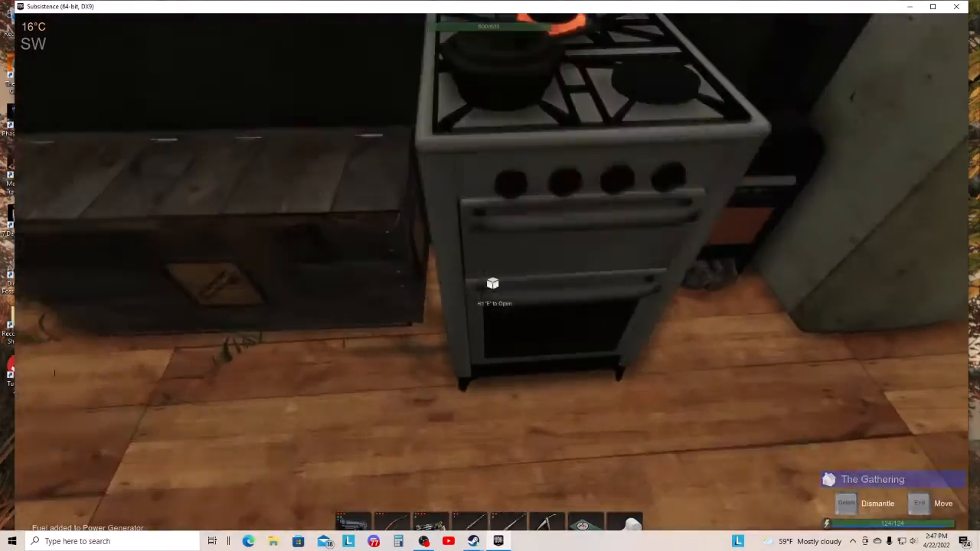
pyautogui.press('e')
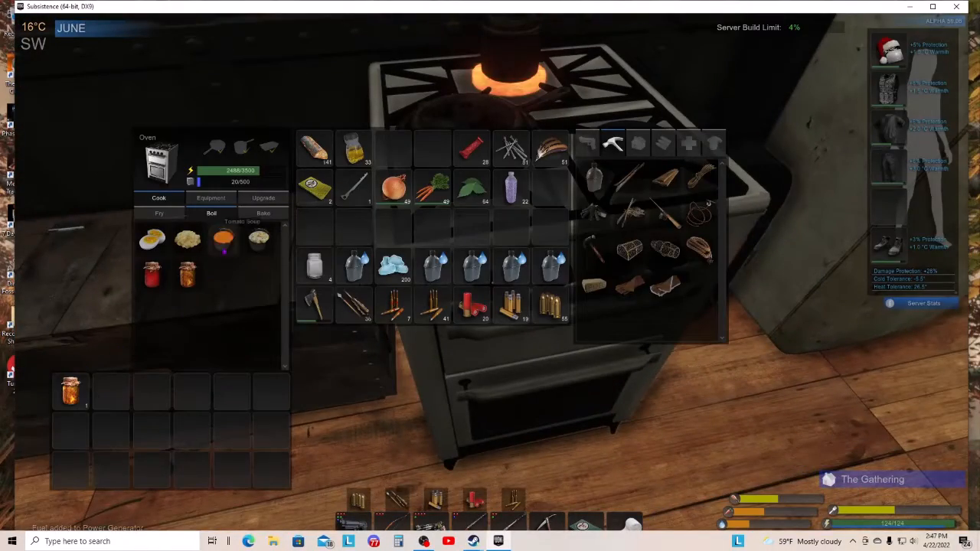
pyautogui.click(187, 275)
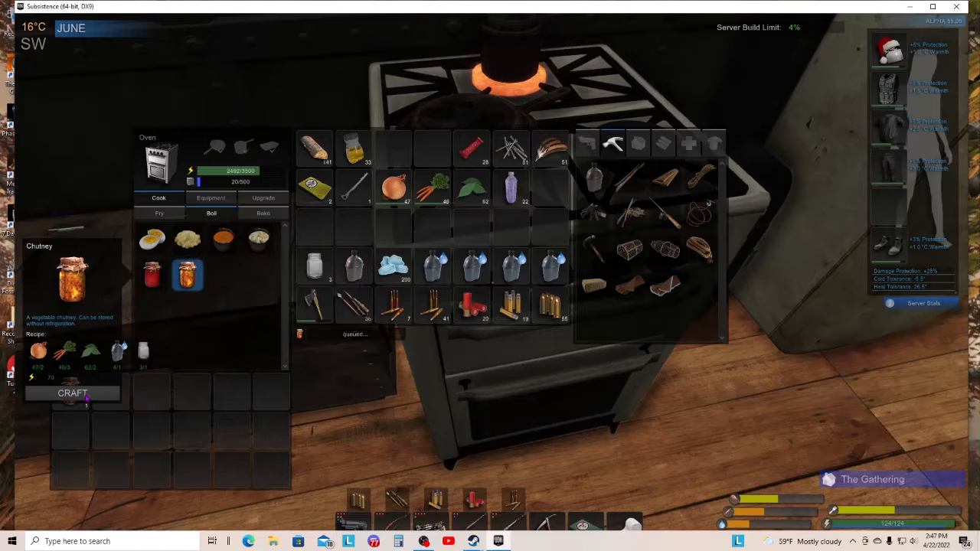
pyautogui.click(72, 392)
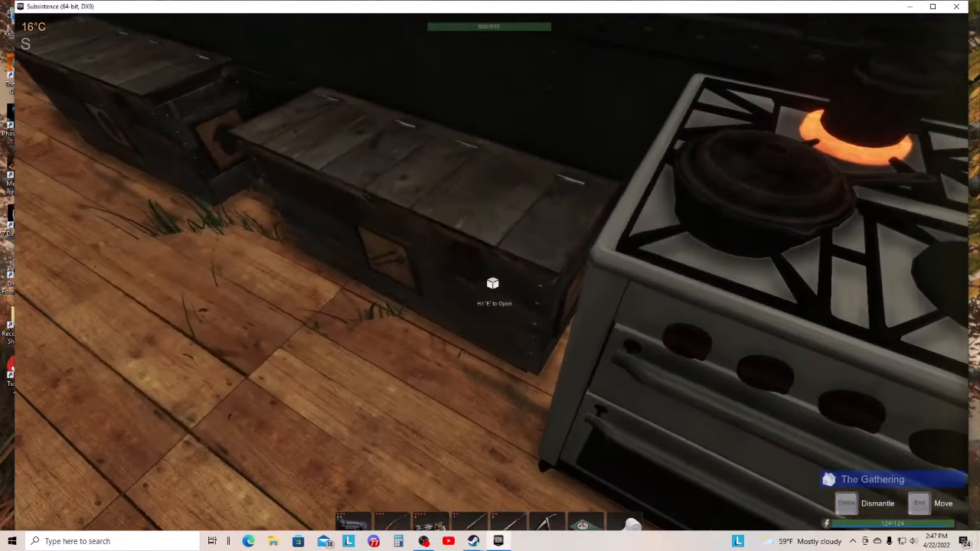
# Move an item from the backpack into the storage crate
pyautogui.press('e')
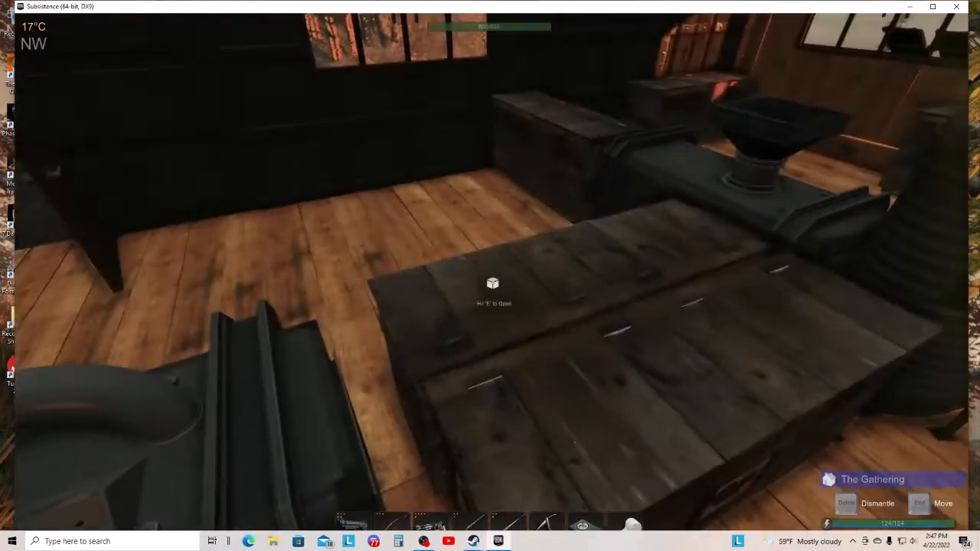
pyautogui.press('e')
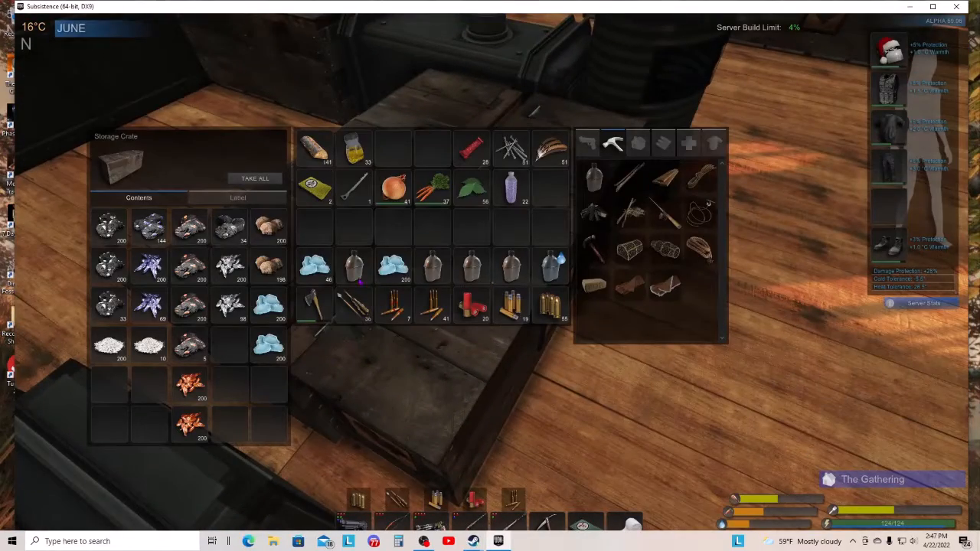
pyautogui.moveTo(392, 267); pyautogui.dragTo(268, 386)
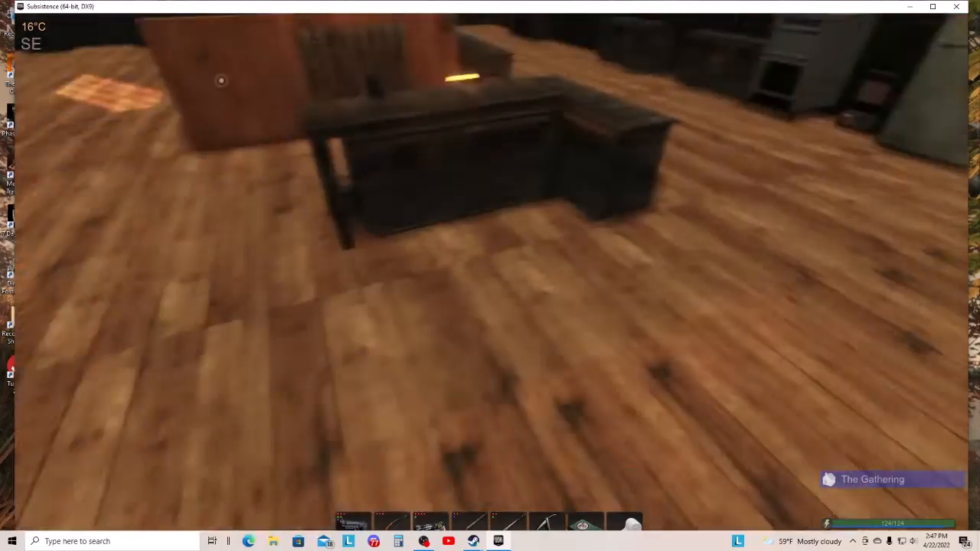
pyautogui.moveTo(490, 276)
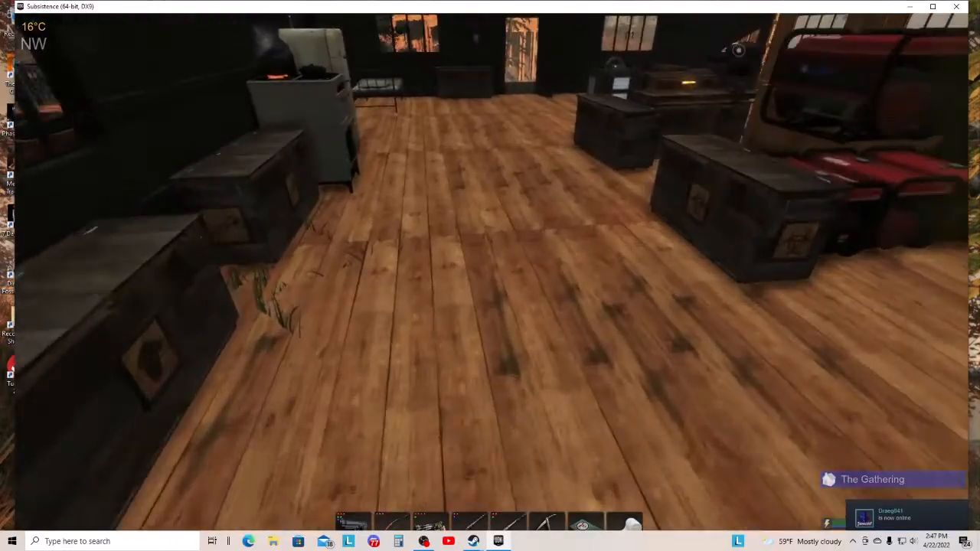
pyautogui.moveTo(490, 276)
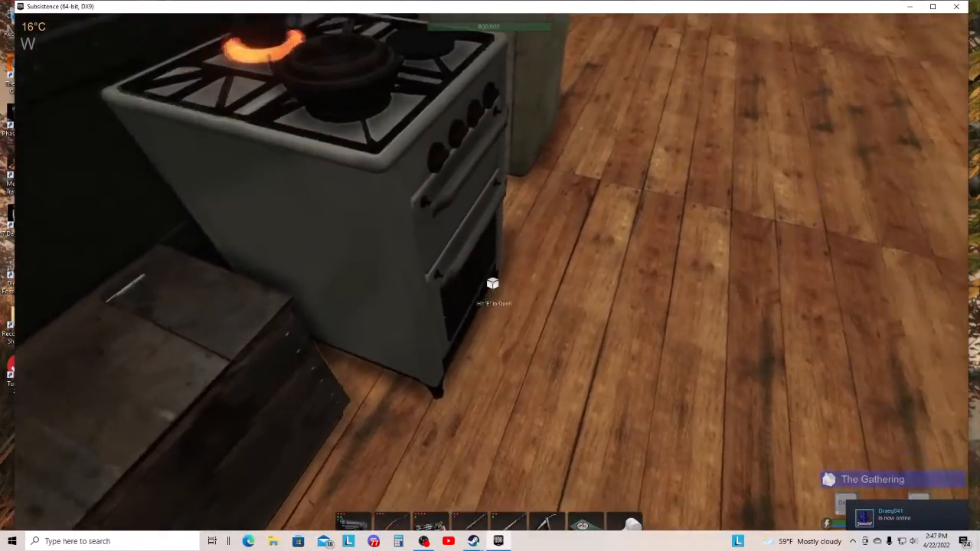
pyautogui.moveTo(490, 276)
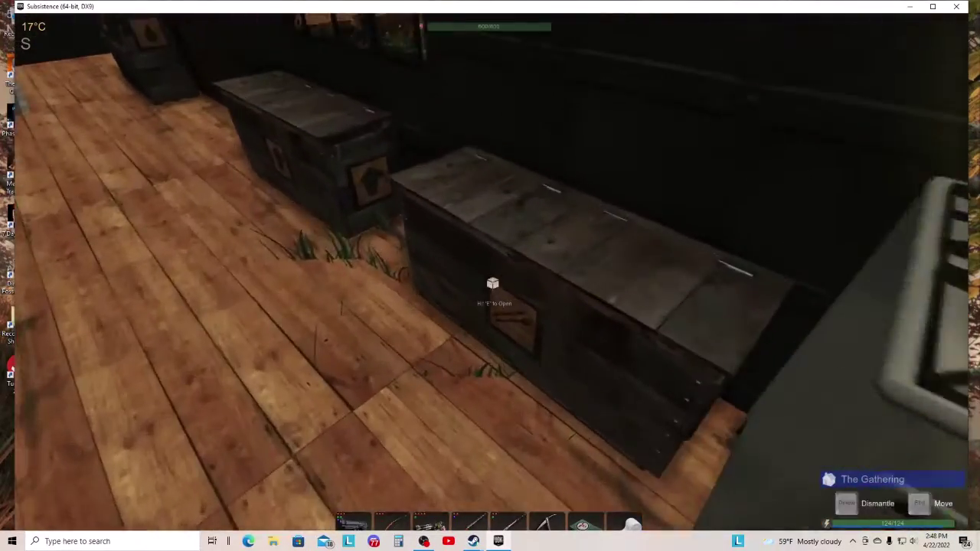
# Eat a chutney to raise max stamina and health, then return to the oven panel
pyautogui.press('e')
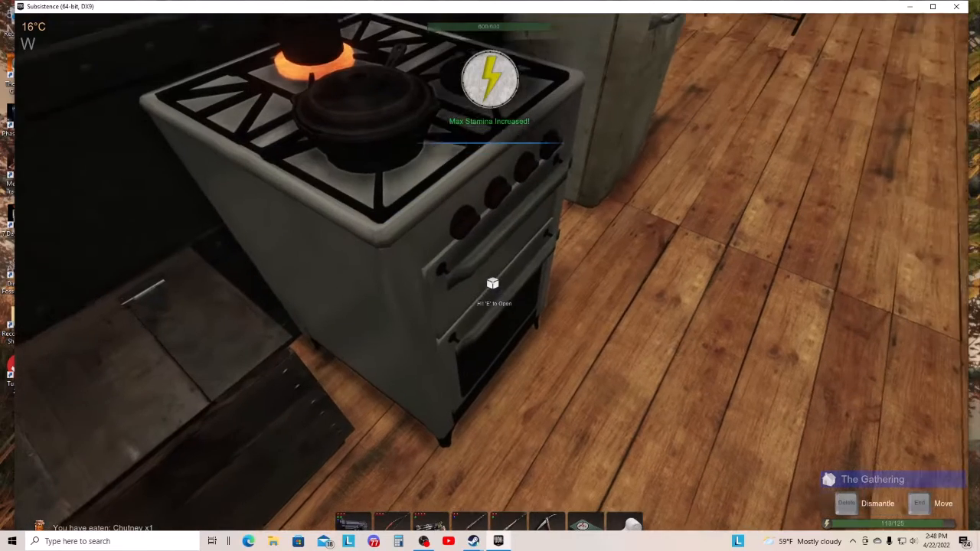
pyautogui.press('e')
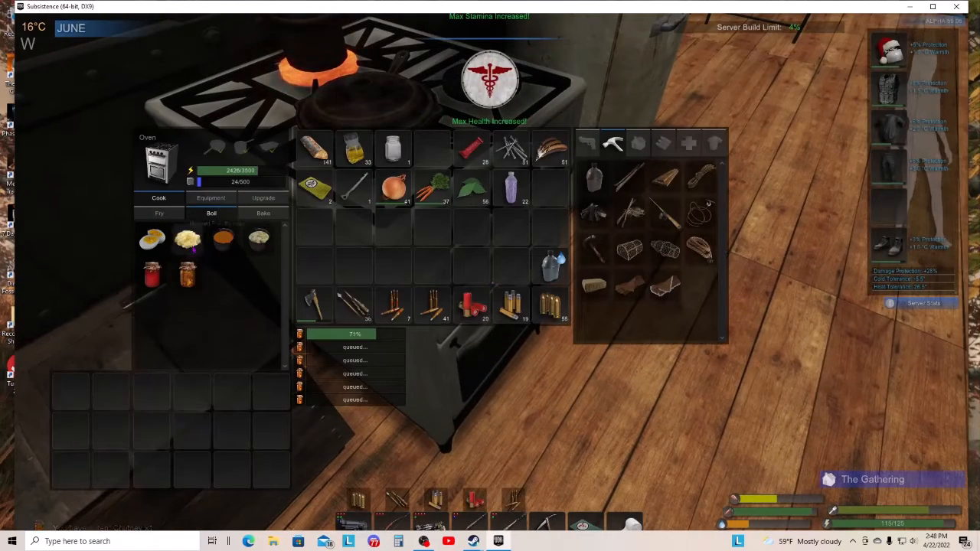
# Eat the liver and onions from the fridge
pyautogui.click(186, 274)
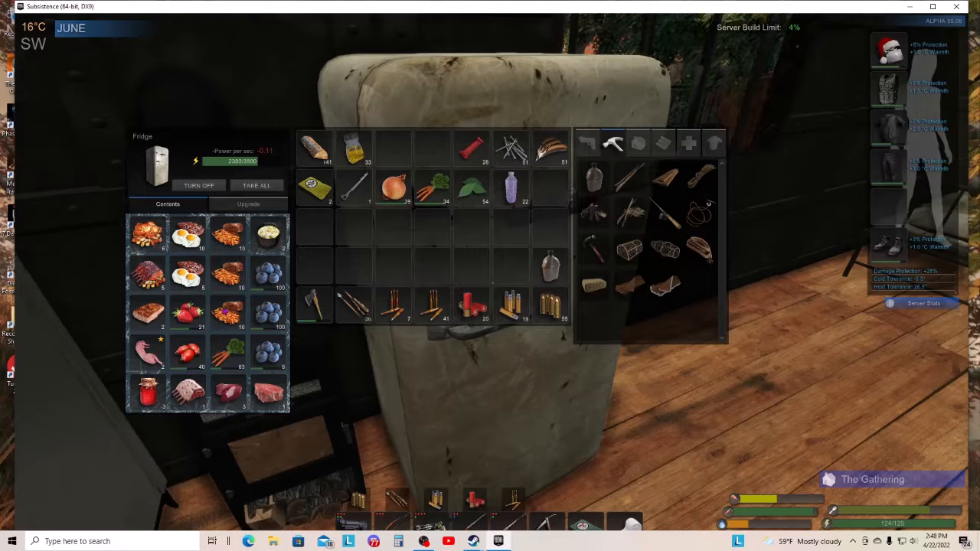
pyautogui.rightClick(227, 307)
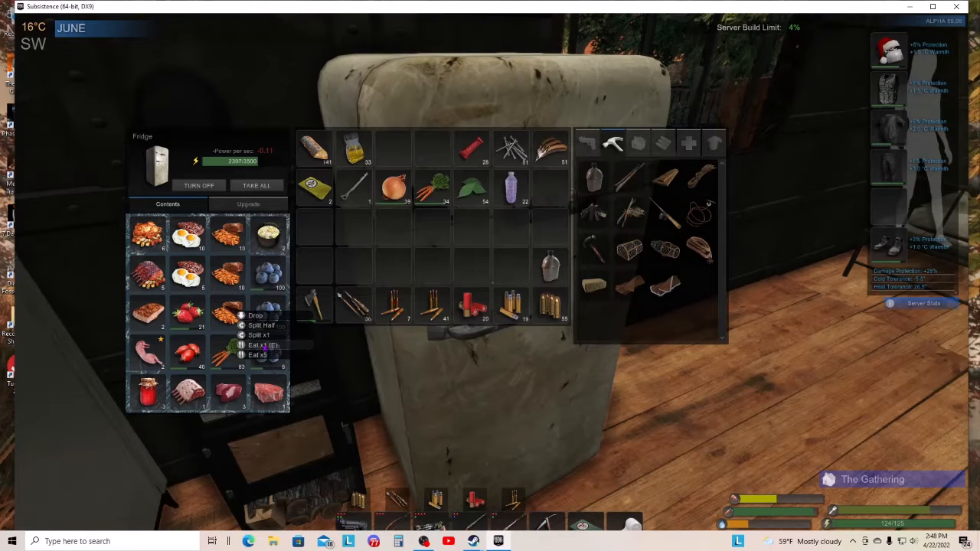
pyautogui.click(257, 355)
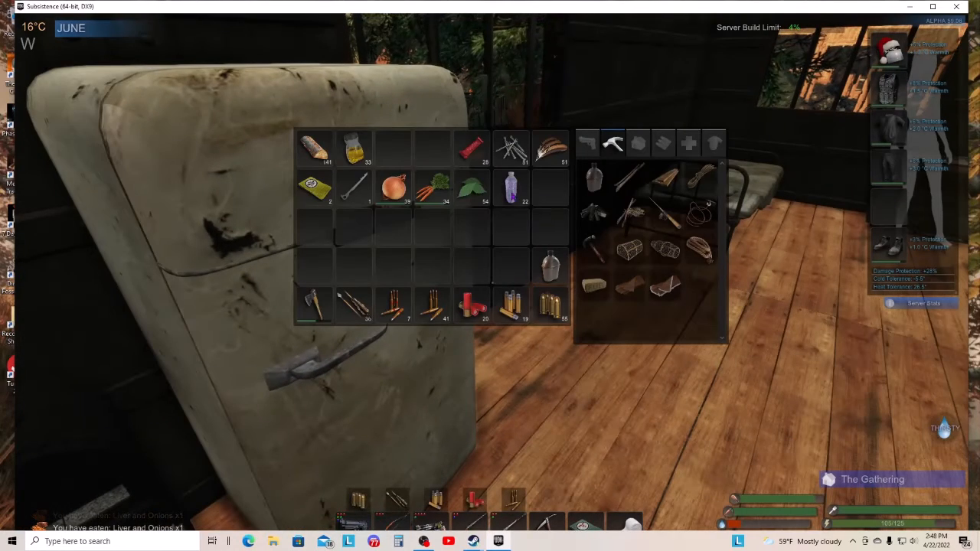
# Drink from the backpack bottle and use another food item
pyautogui.rightClick(511, 187)
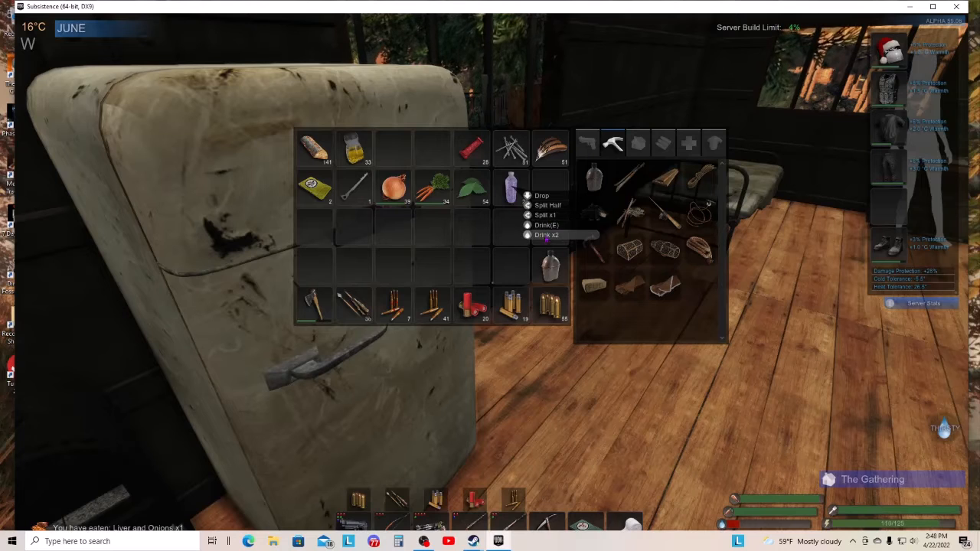
pyautogui.click(546, 236)
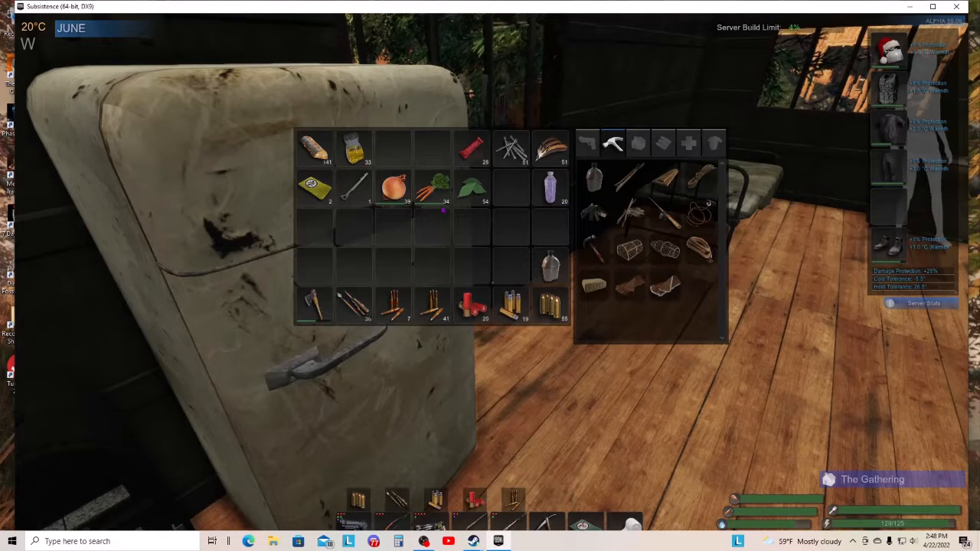
pyautogui.rightClick(549, 187)
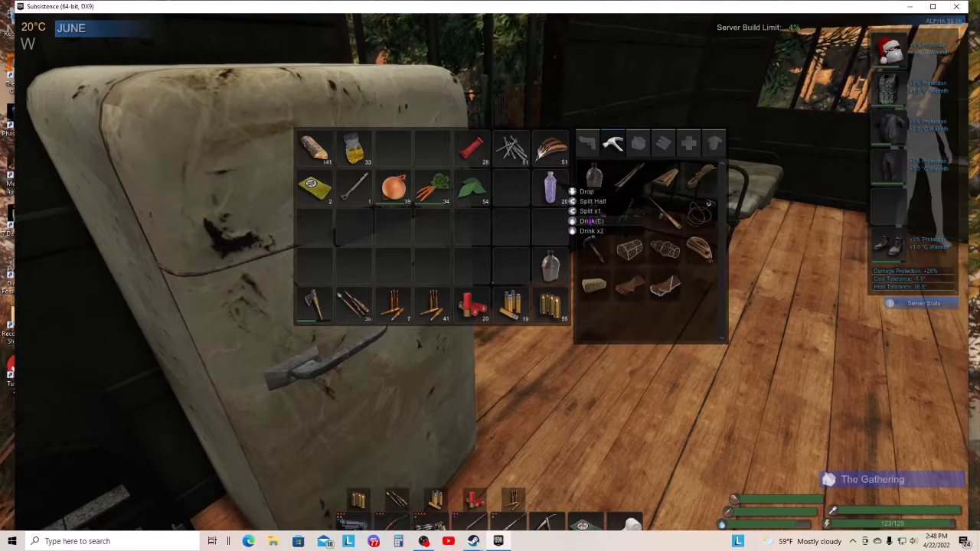
pyautogui.click(591, 221)
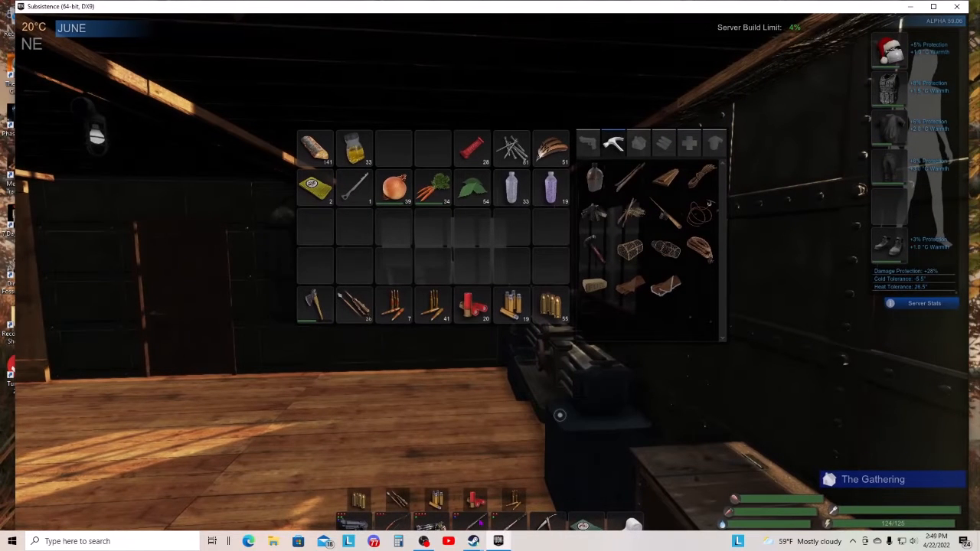
pyautogui.moveTo(208, 411)
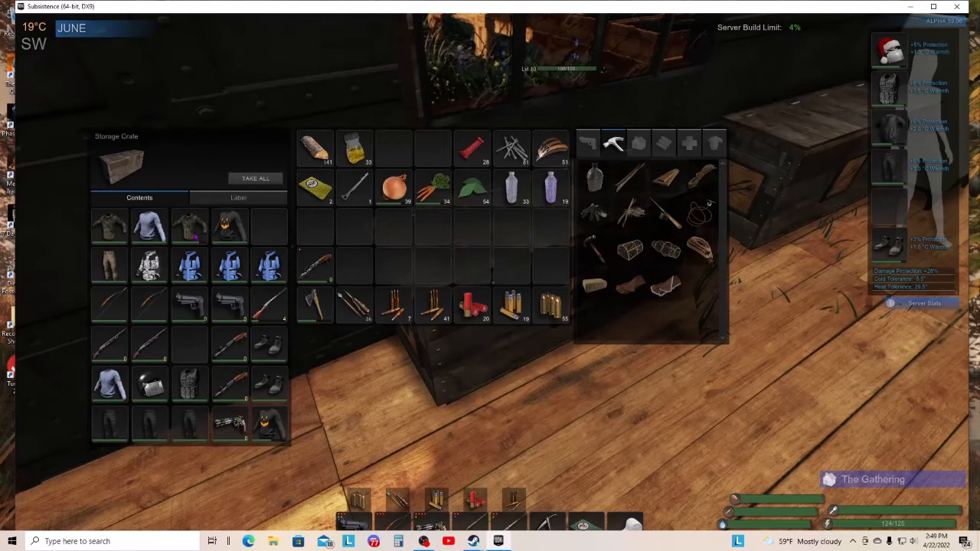
pyautogui.moveTo(190, 227)
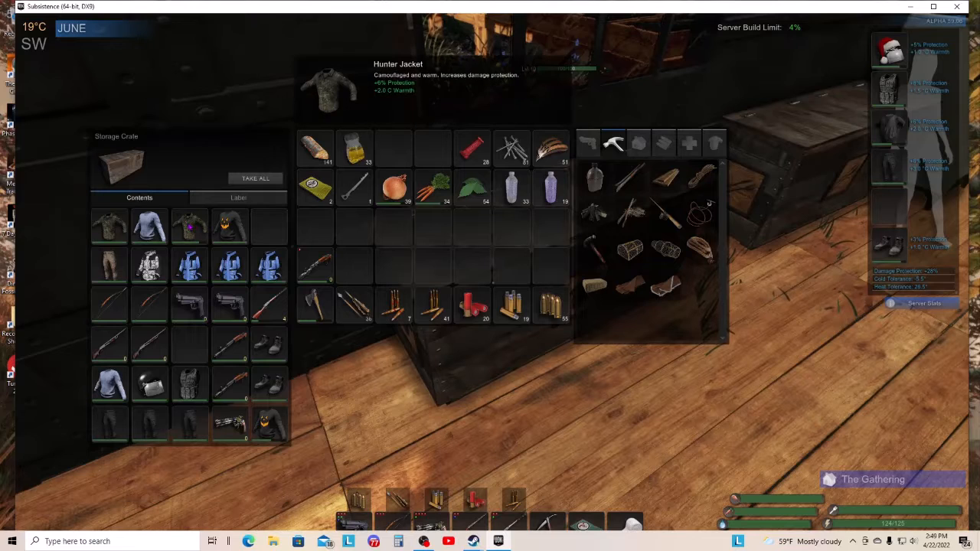
pyautogui.moveTo(245, 267)
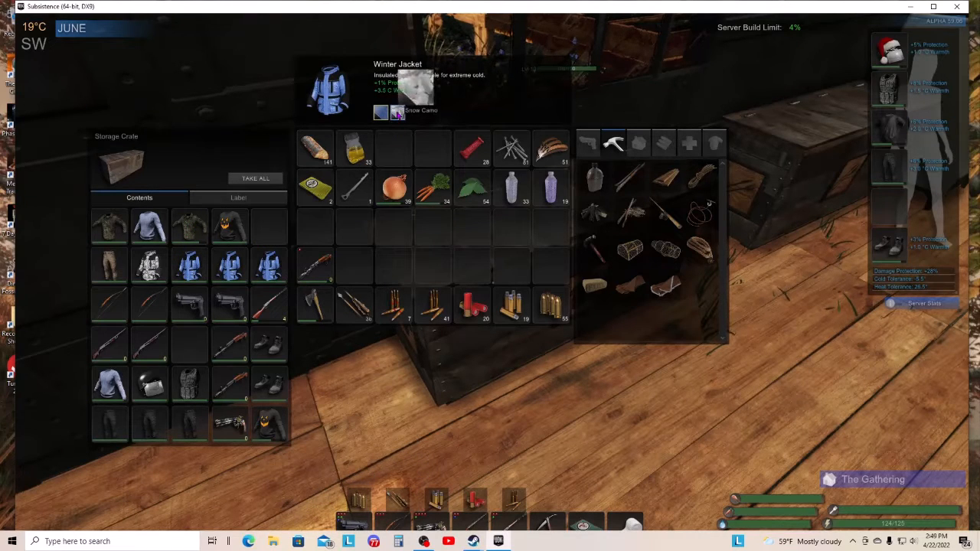
pyautogui.moveTo(150, 227)
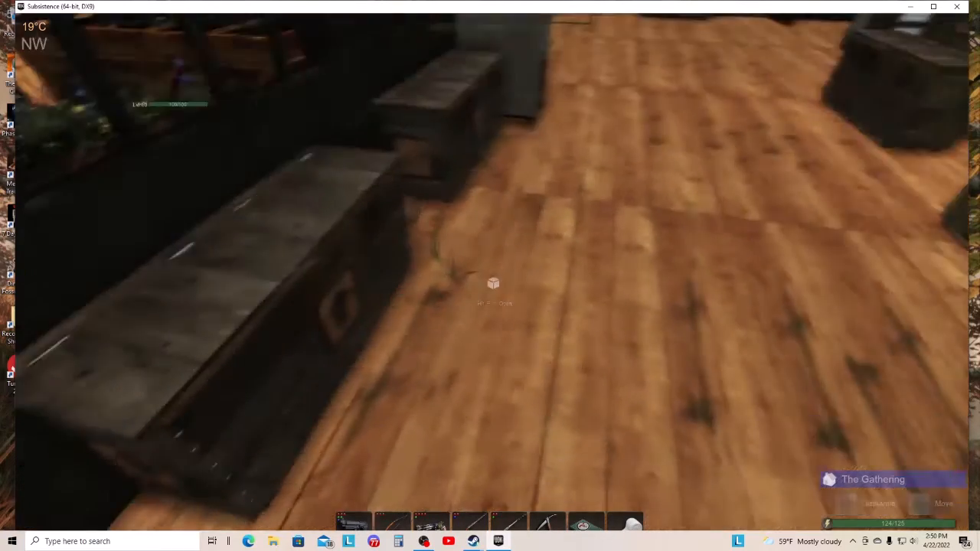
pyautogui.moveTo(490, 275)
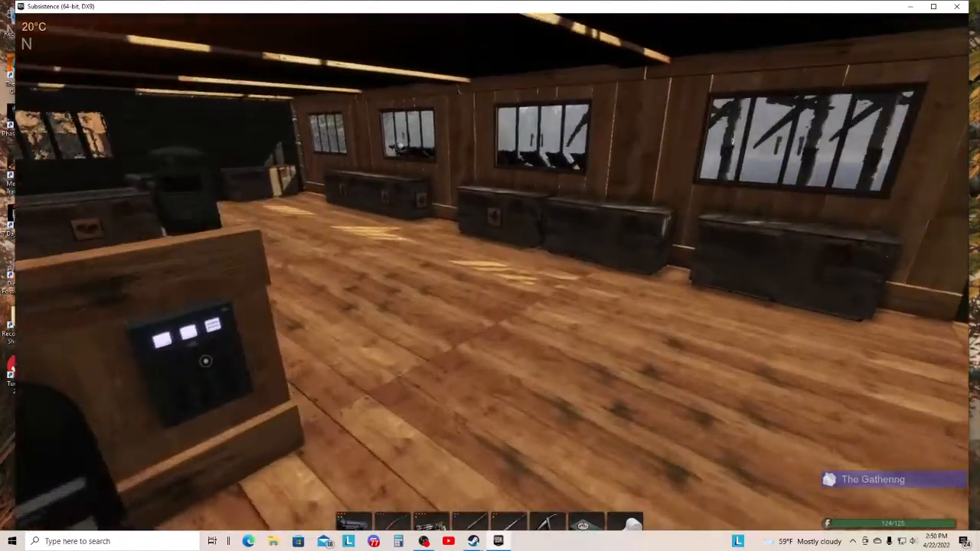
pyautogui.moveTo(490, 276)
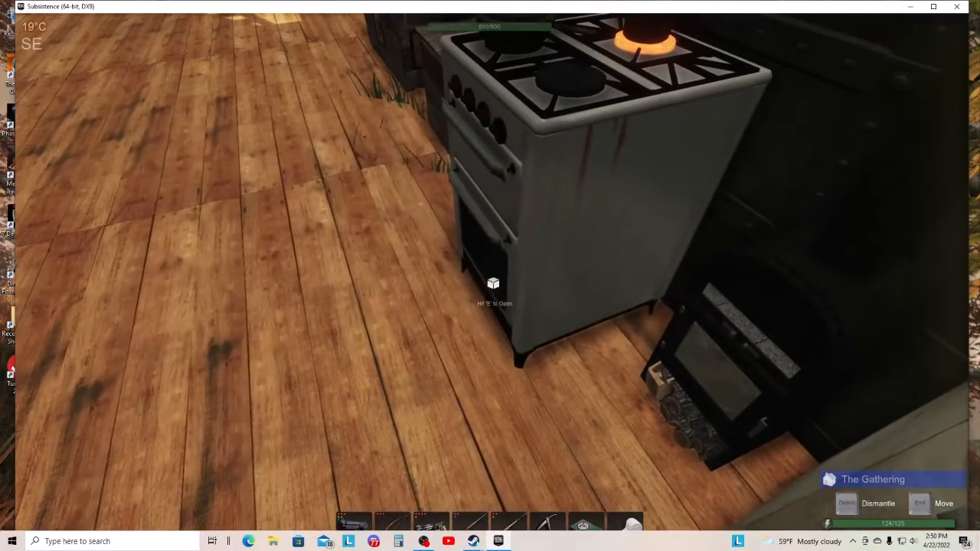
# Interact with an object while walking through the base past the stove
pyautogui.press('e')
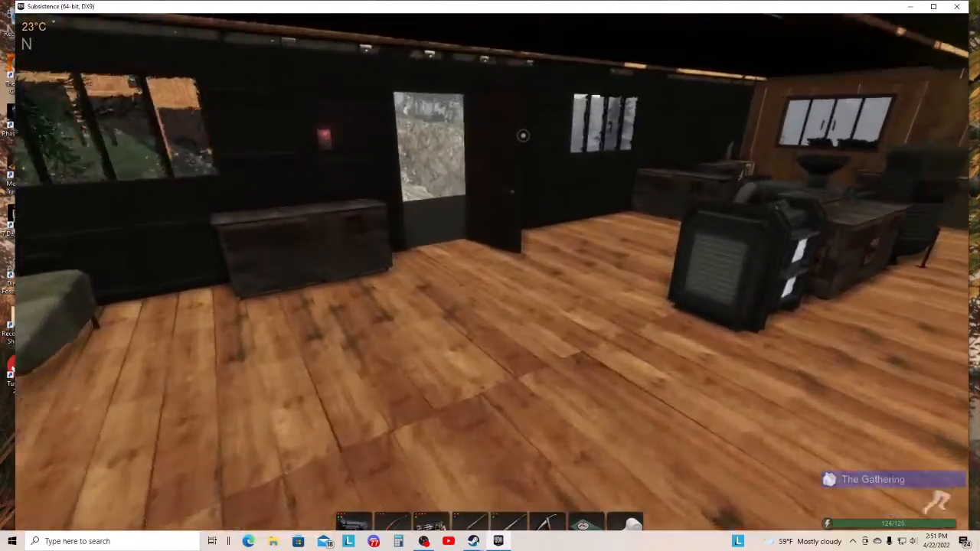
pyautogui.moveTo(490, 276)
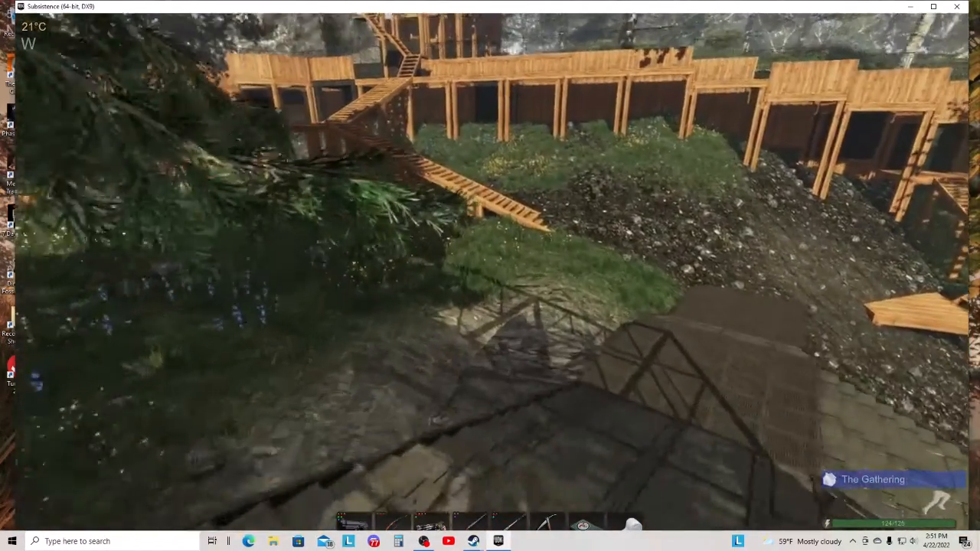
pyautogui.moveTo(490, 276)
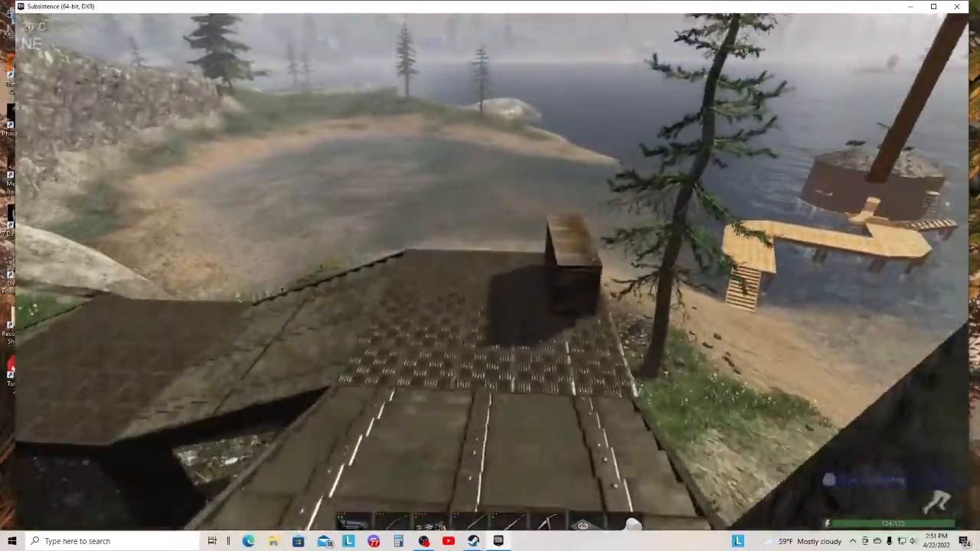
pyautogui.moveTo(490, 276)
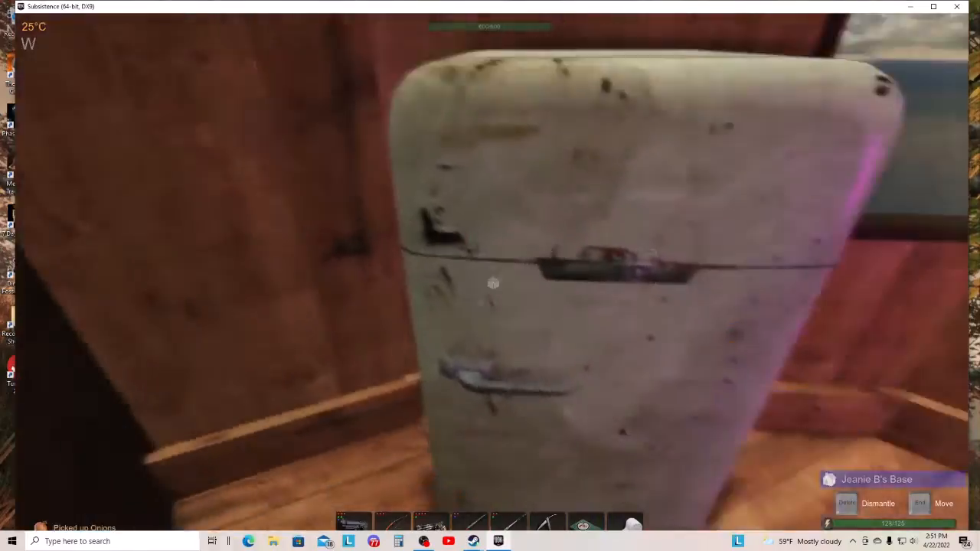
# Walk downhill from the base to the pond and out onto the wooden dock
pyautogui.click(493, 283)
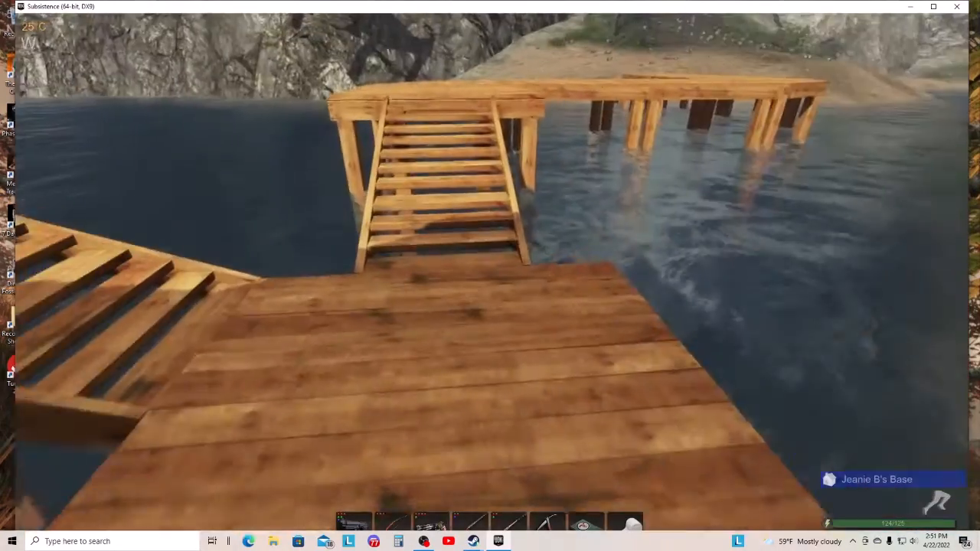
pyautogui.moveTo(491, 276)
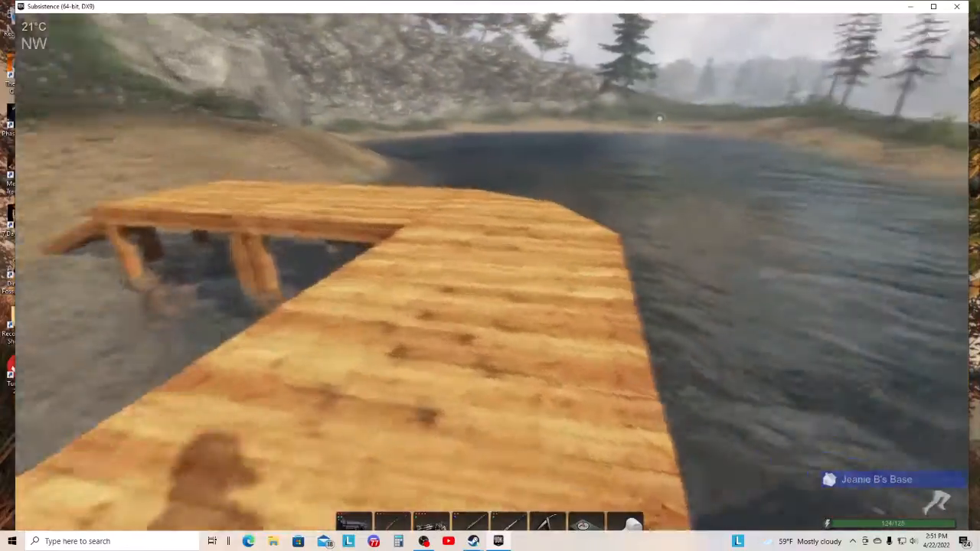
pyautogui.moveTo(490, 276)
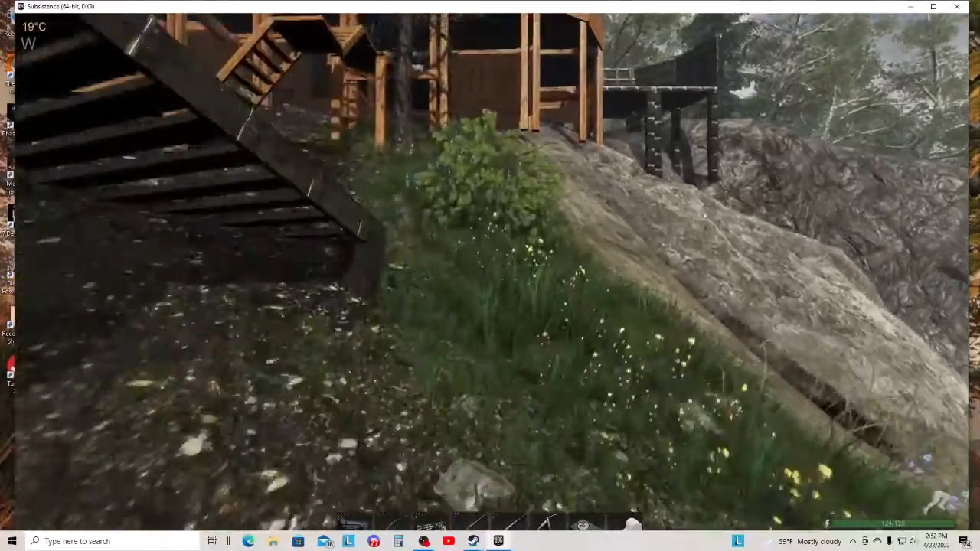
pyautogui.moveTo(490, 276)
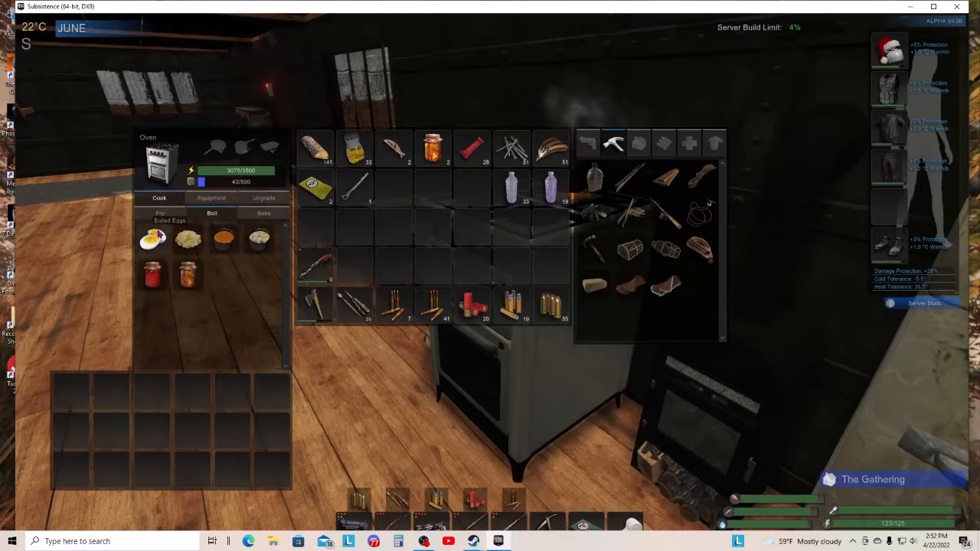
# Browse the oven's Bake, Fry and Boil recipes, check its two power-efficiency upgrades, and return to Cook
pyautogui.click(212, 213)
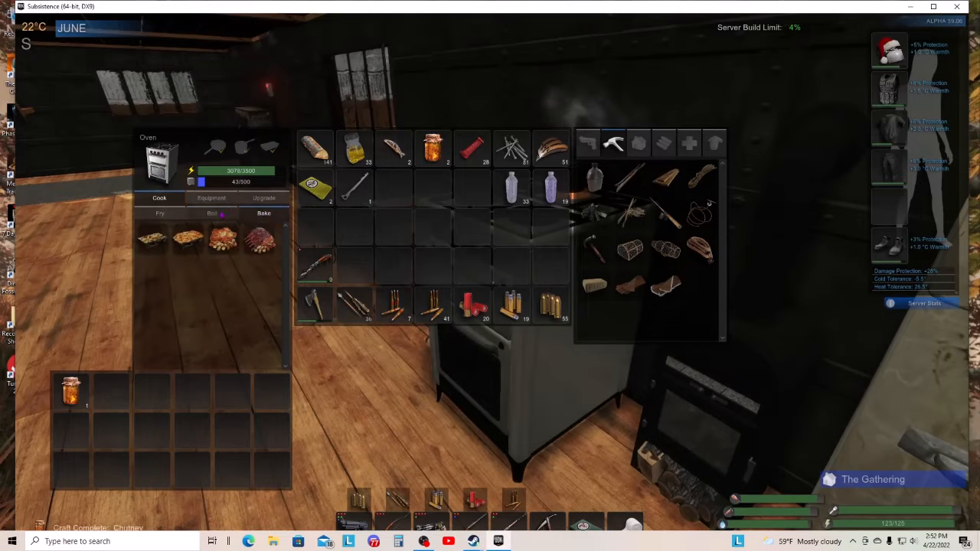
pyautogui.click(159, 213)
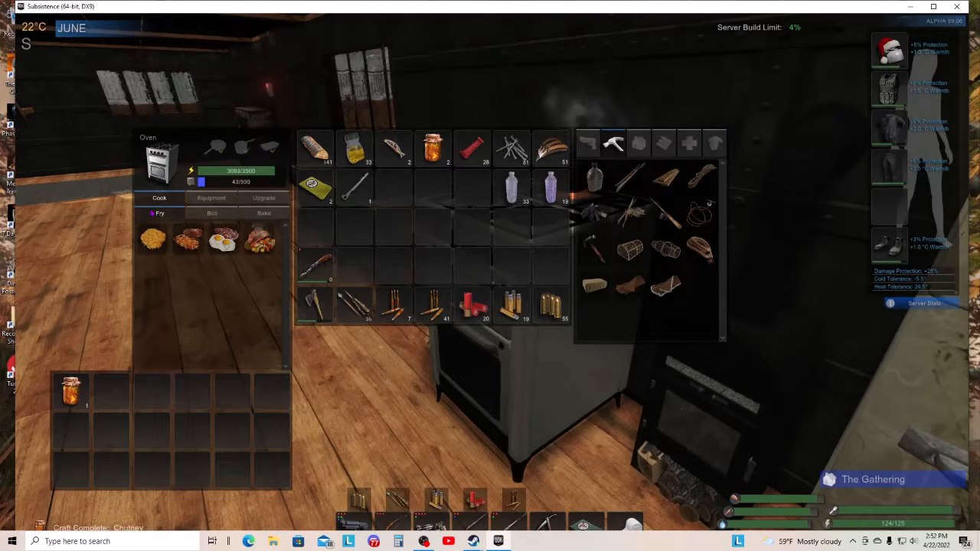
pyautogui.click(211, 213)
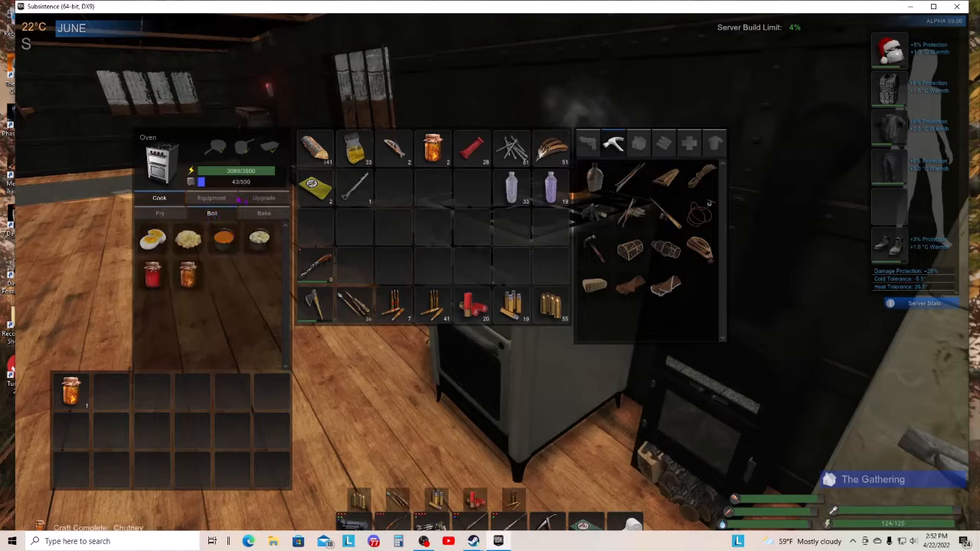
pyautogui.click(264, 200)
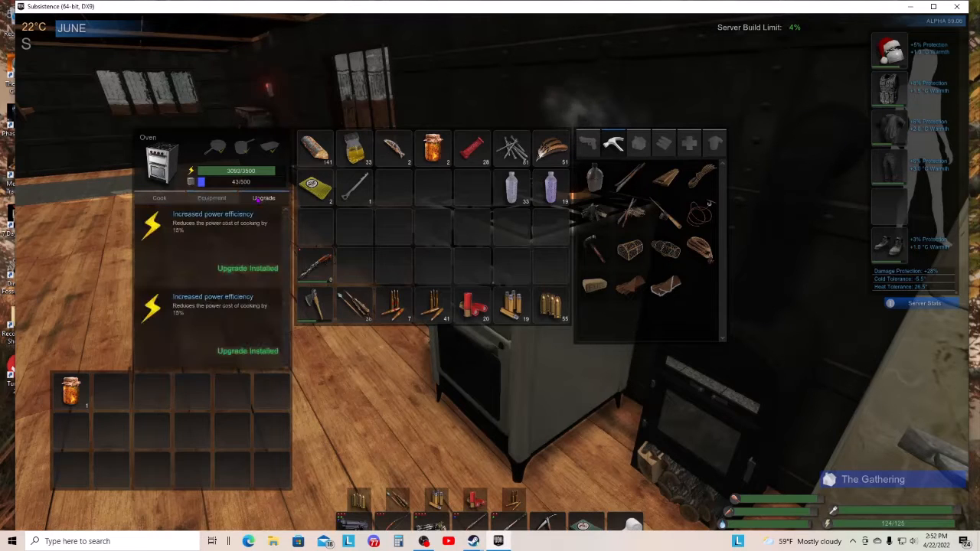
pyautogui.click(160, 198)
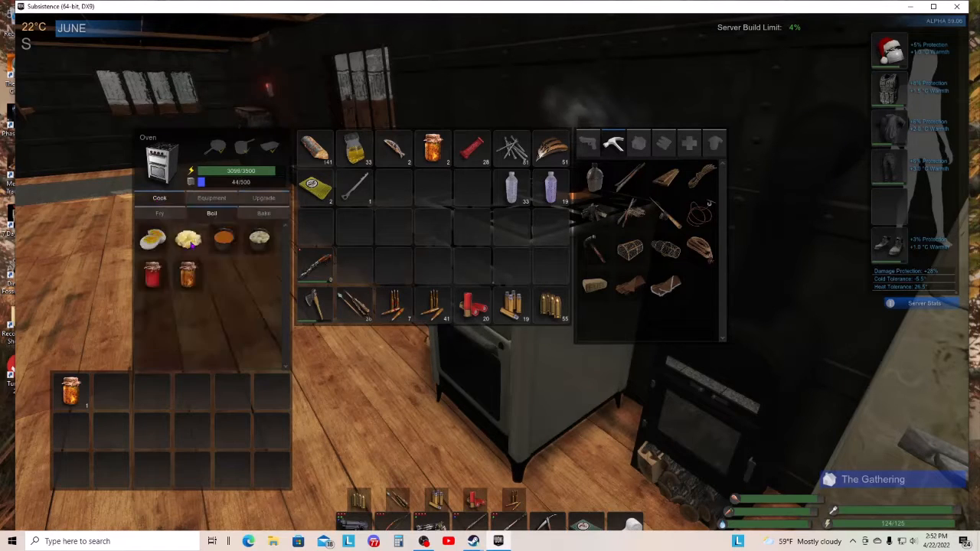